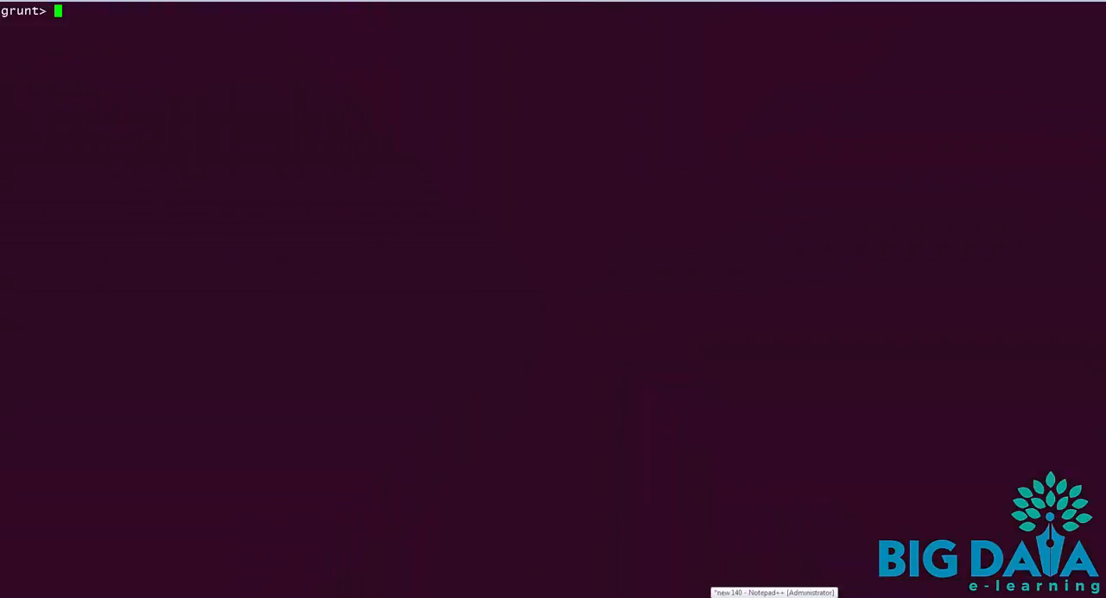
Print /user/mat/file1.txt with fs -cat, showing records Chris 101 and Peter 102
text(fs -)
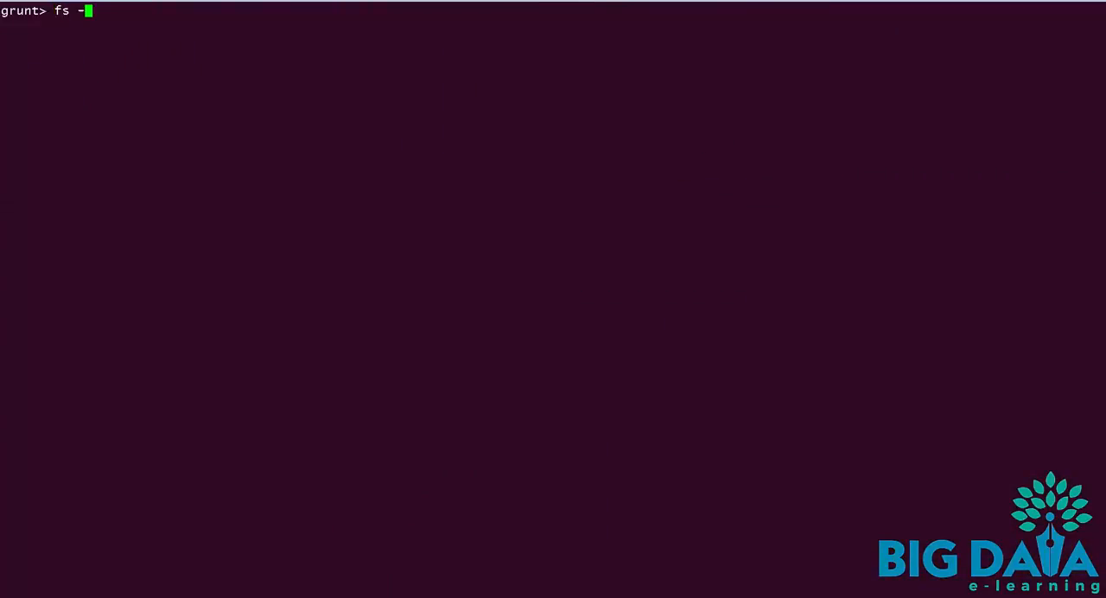
text(cat /us)
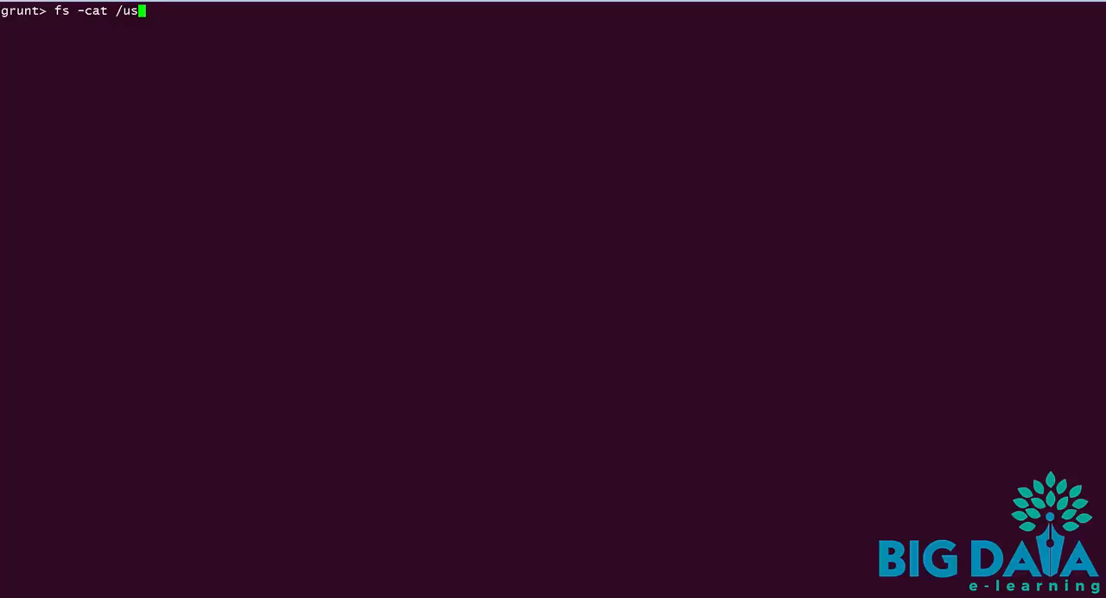
text(er/mat)
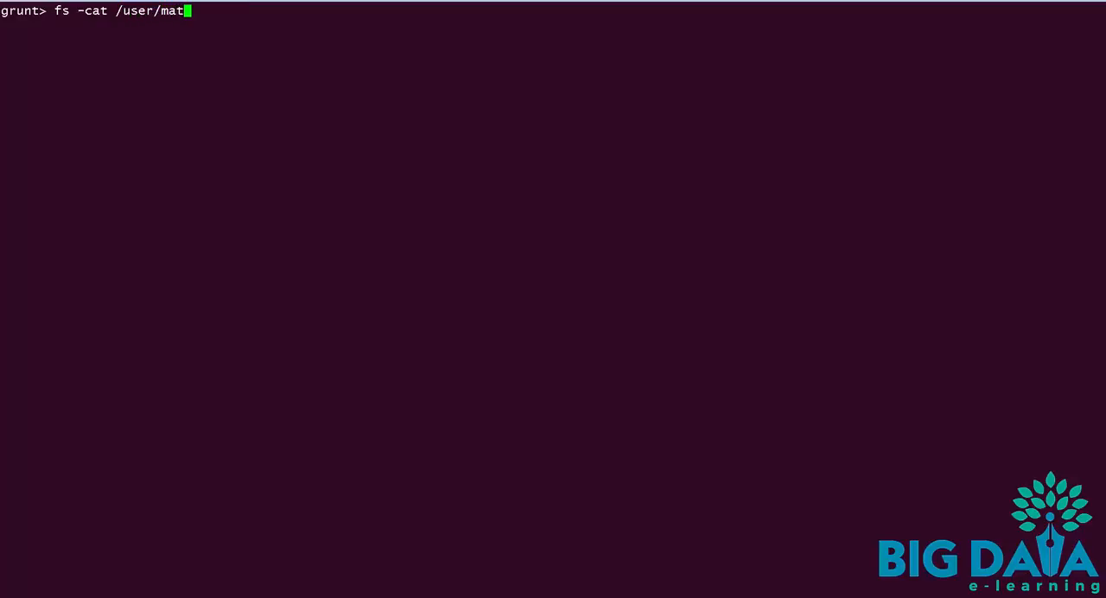
text(/file1.txt)
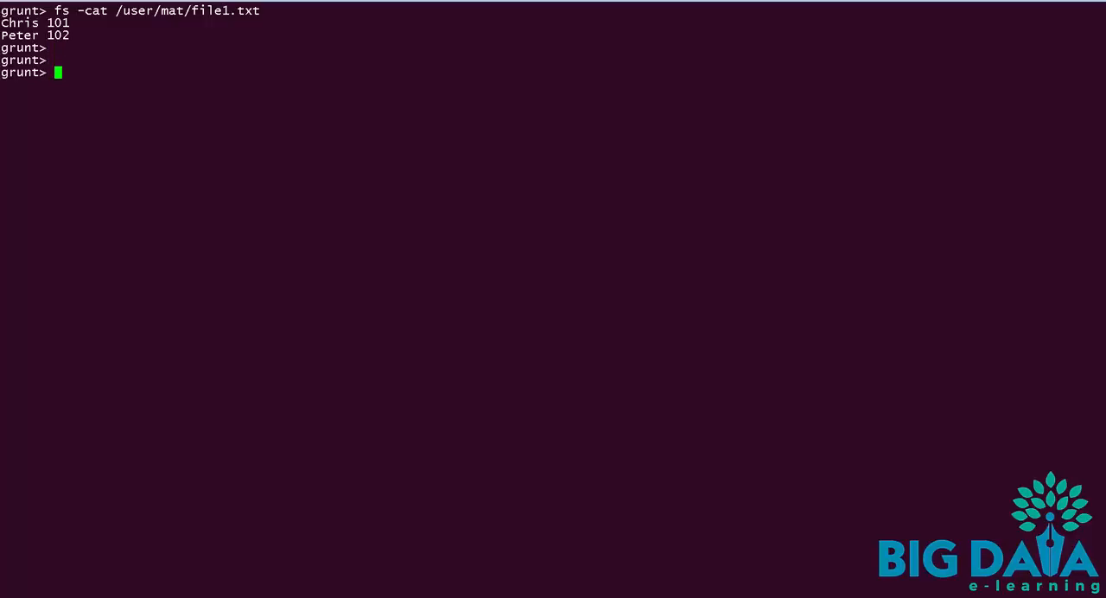
Define A = LOAD '/user/mat/file1.txt' USING PigStorage(' ') AS (f1:chararray, f2:int)
text(A)
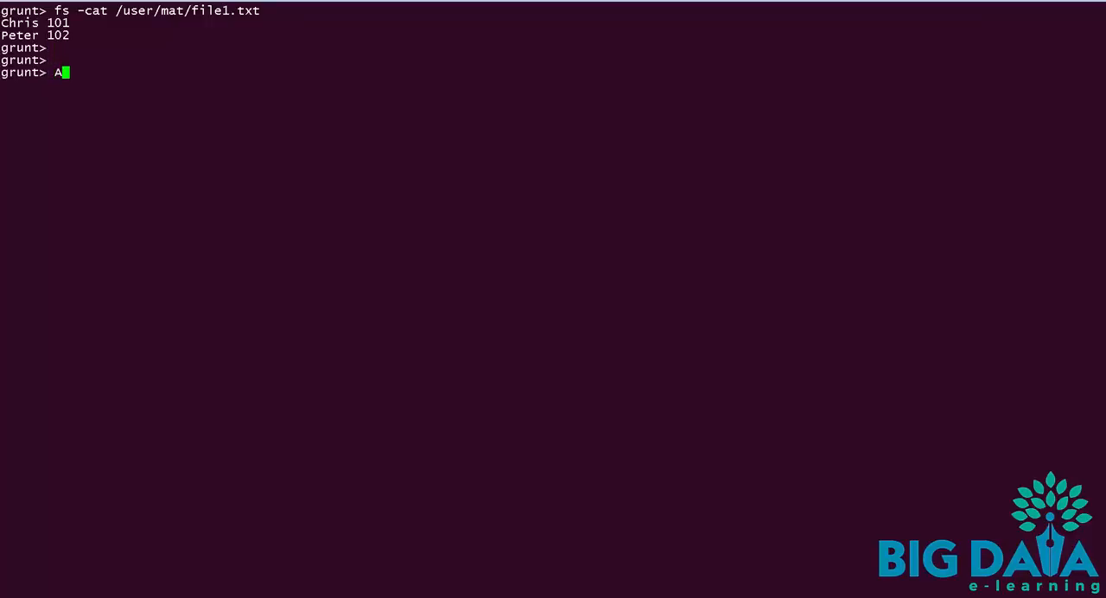
text(= LOAD)
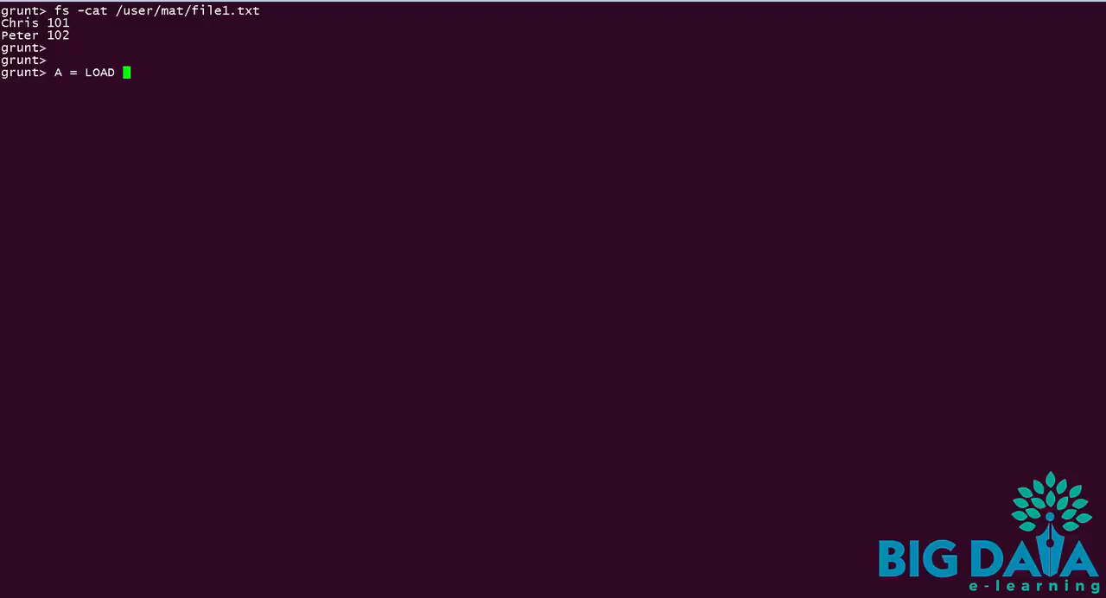
text(')
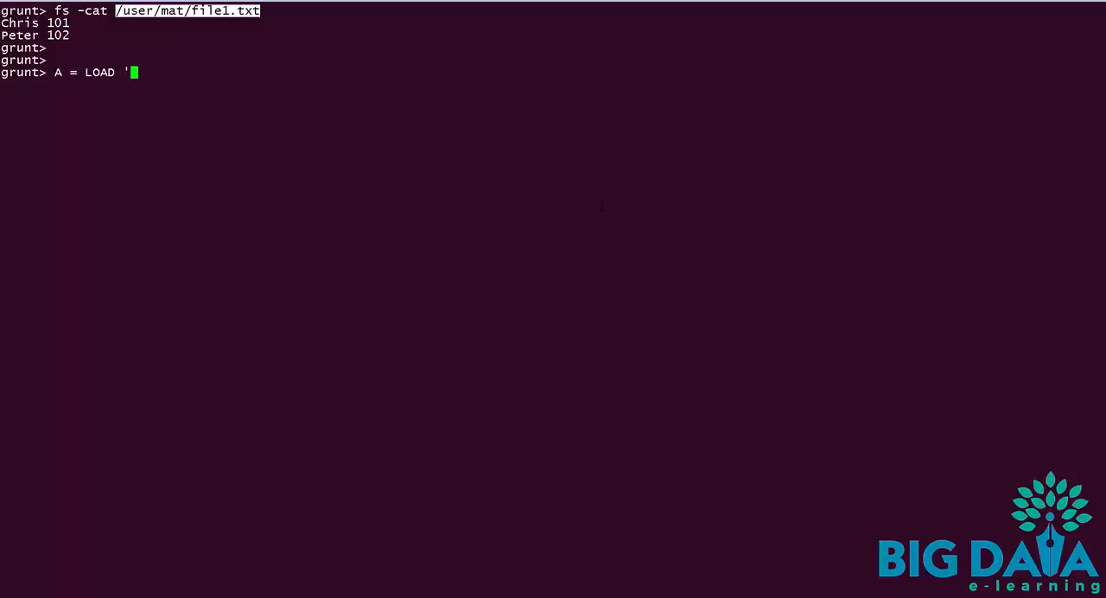
text(user/mat/file1.txt' U)
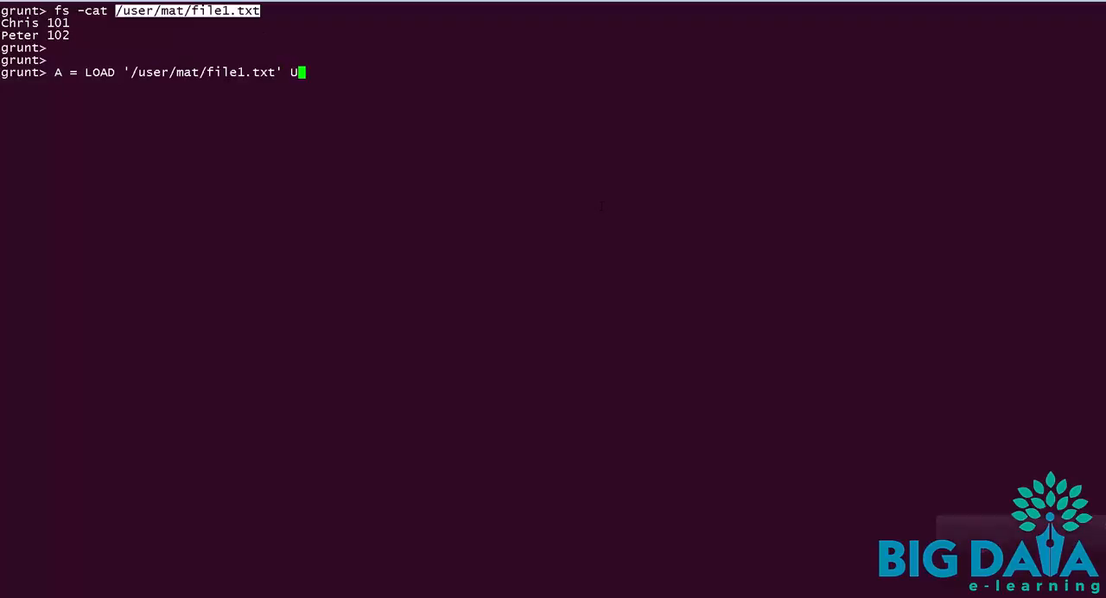
text(SING)
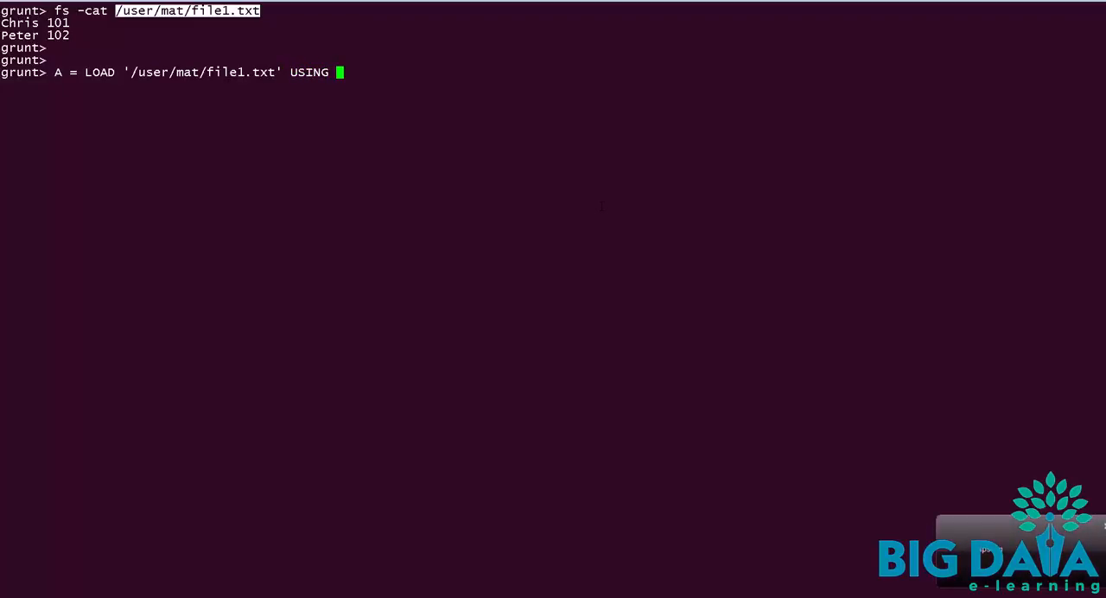
text(Pig)
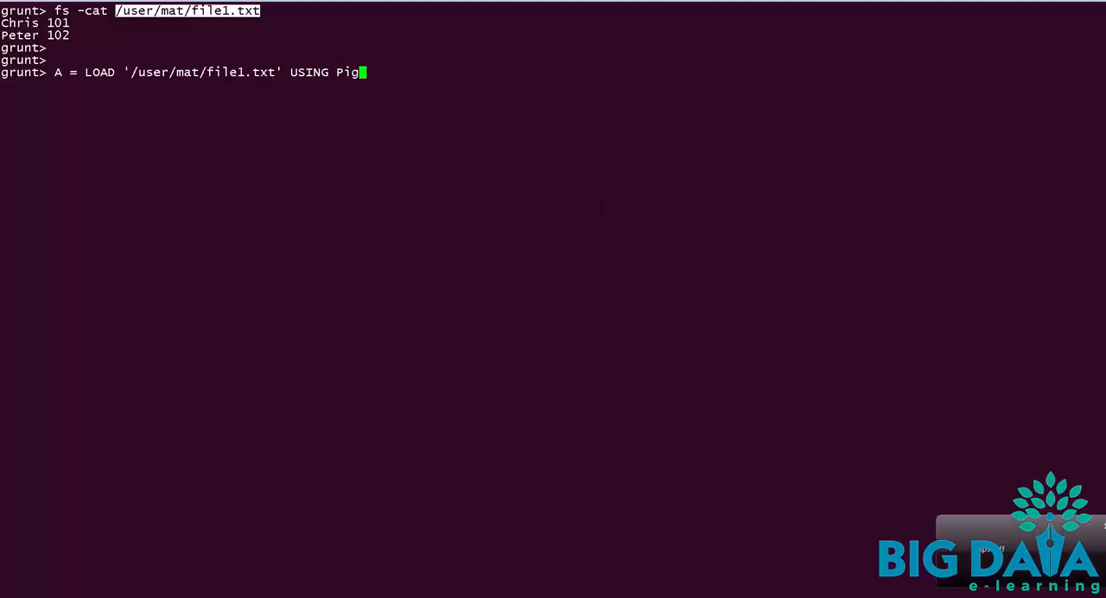
text(Stora)
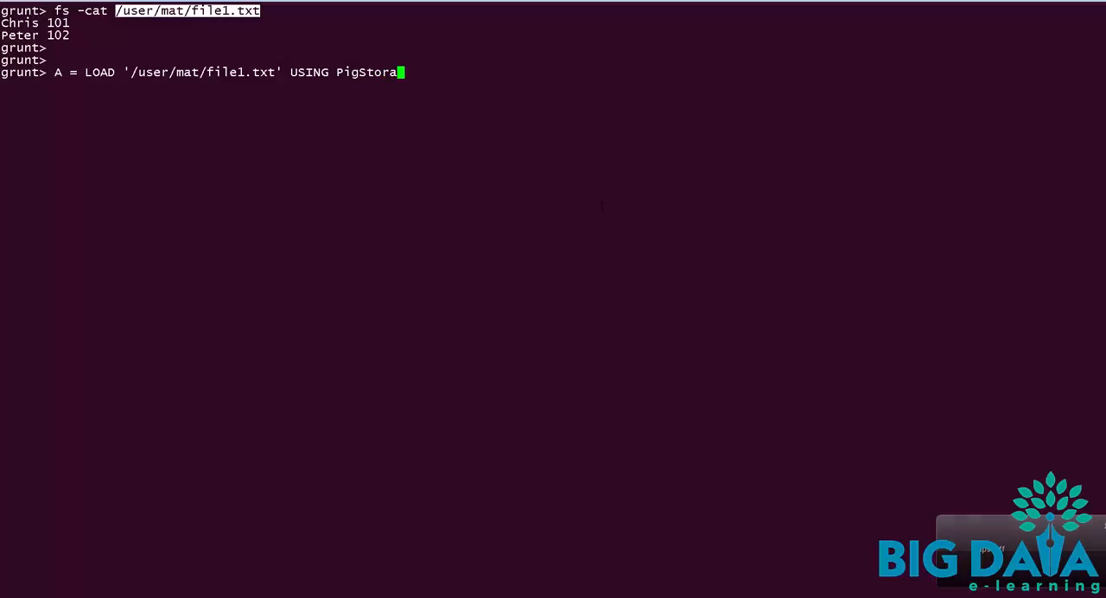
text(ge(' ') AS)
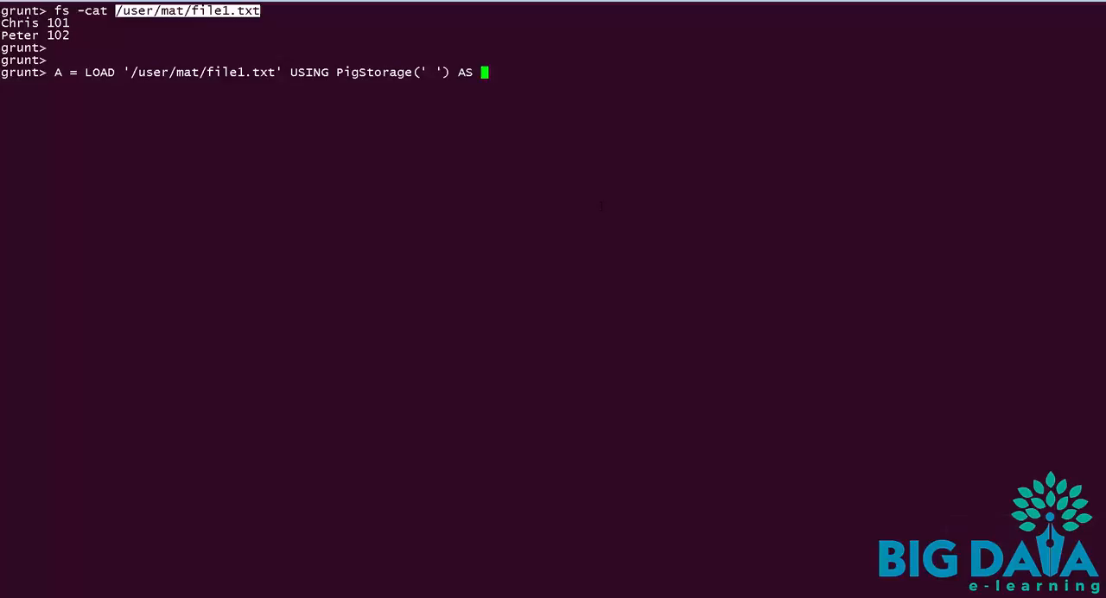
text((f1:c)
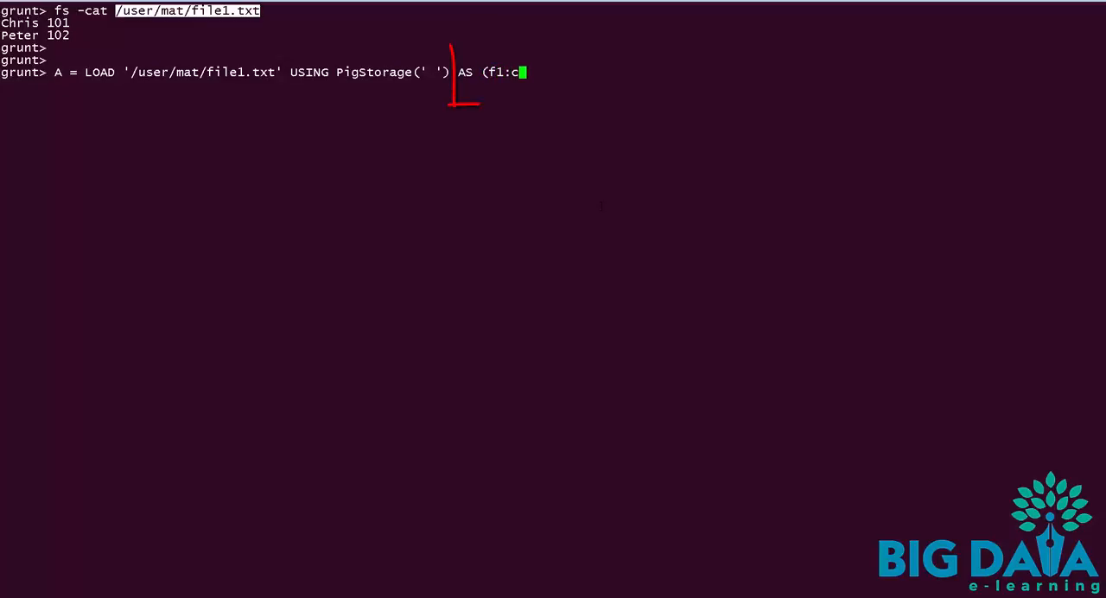
text(hararray)
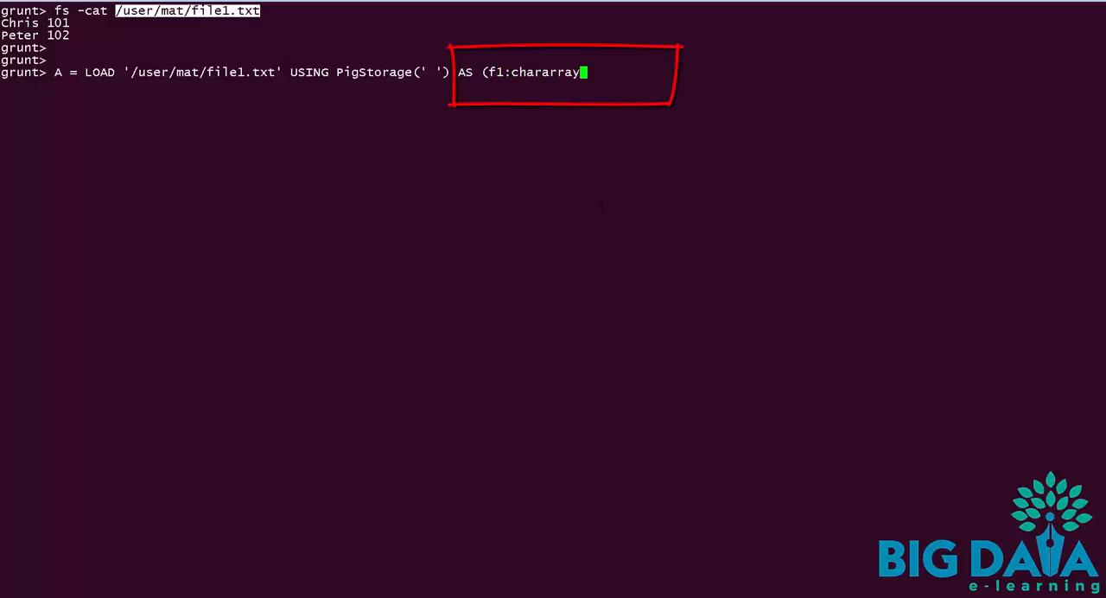
text(, f2:)
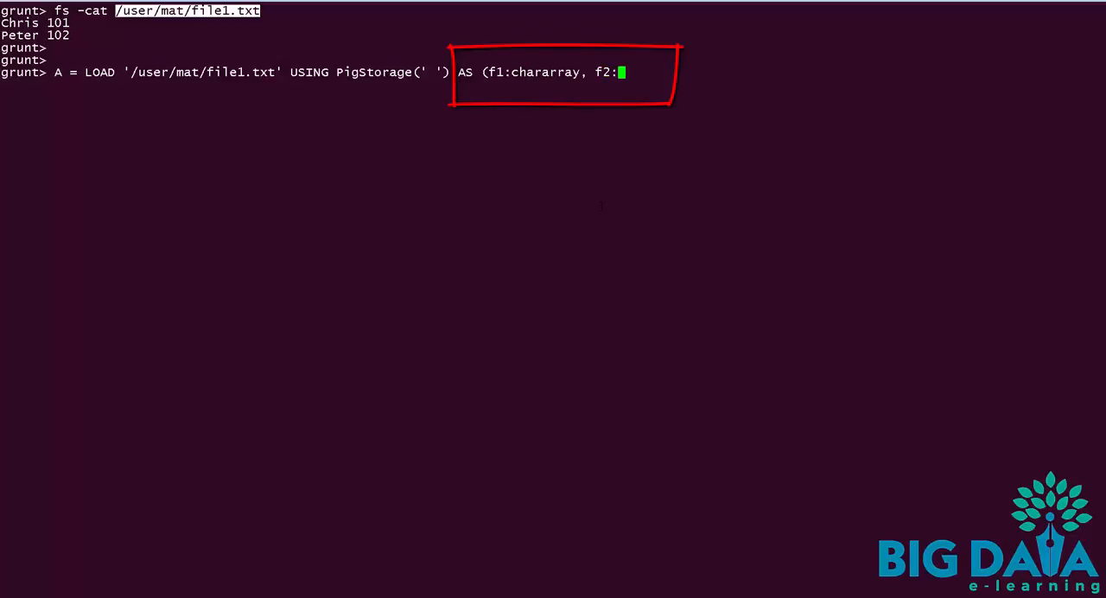
text(int);)
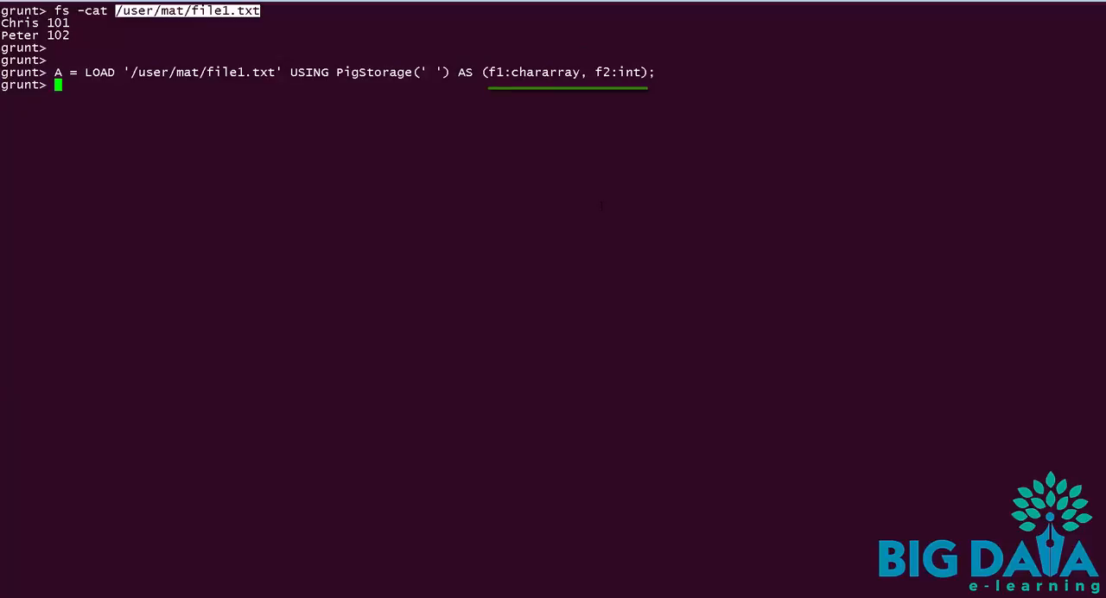
Run describe A; to print alias A's schema
text(des)
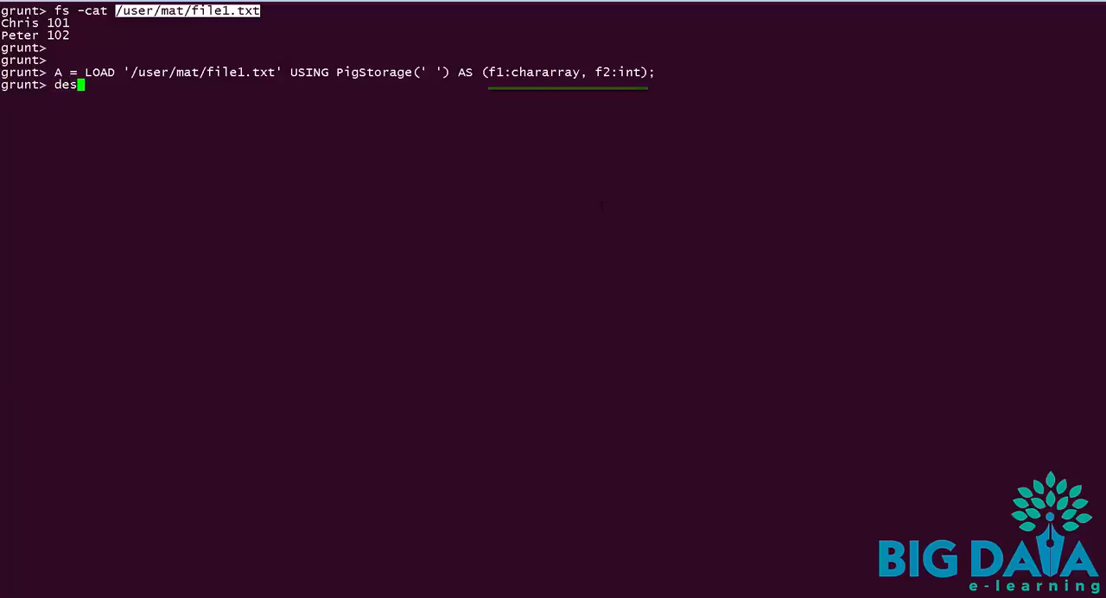
text(cribe)
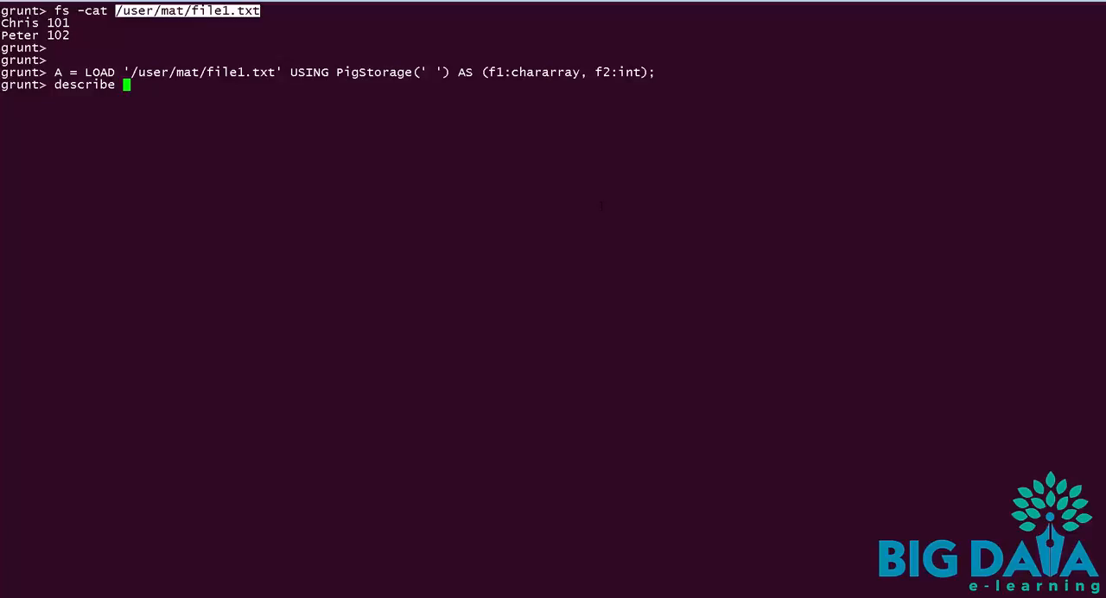
text(A;)
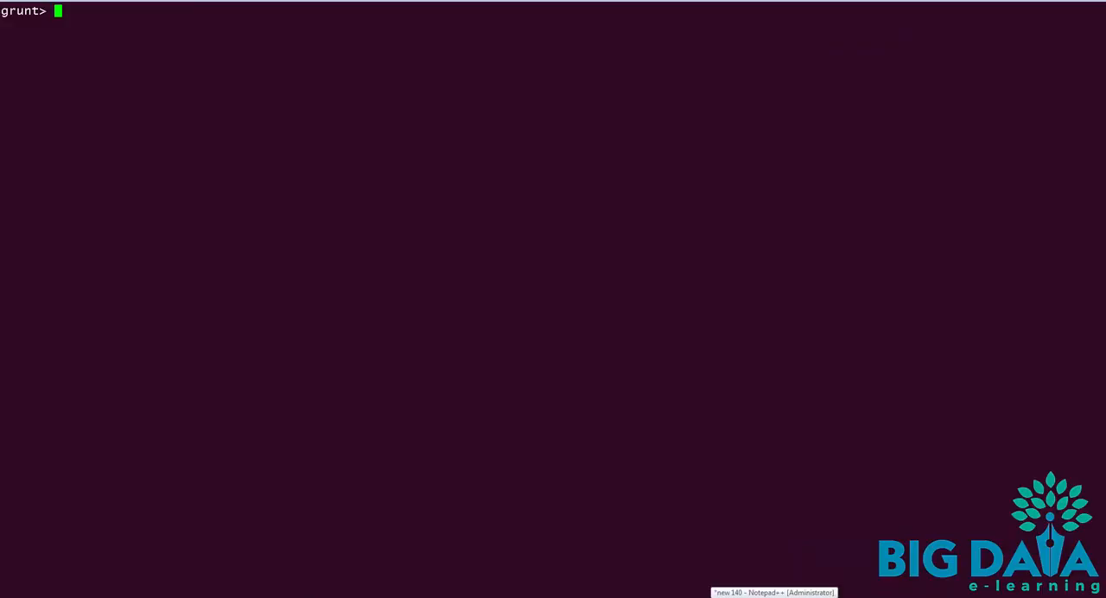
Print /user/mat/numbers.txt with fs -cat, showing rows 1 2, 1 5, 3 6, then begin A = LOAD
text(fs -cat)
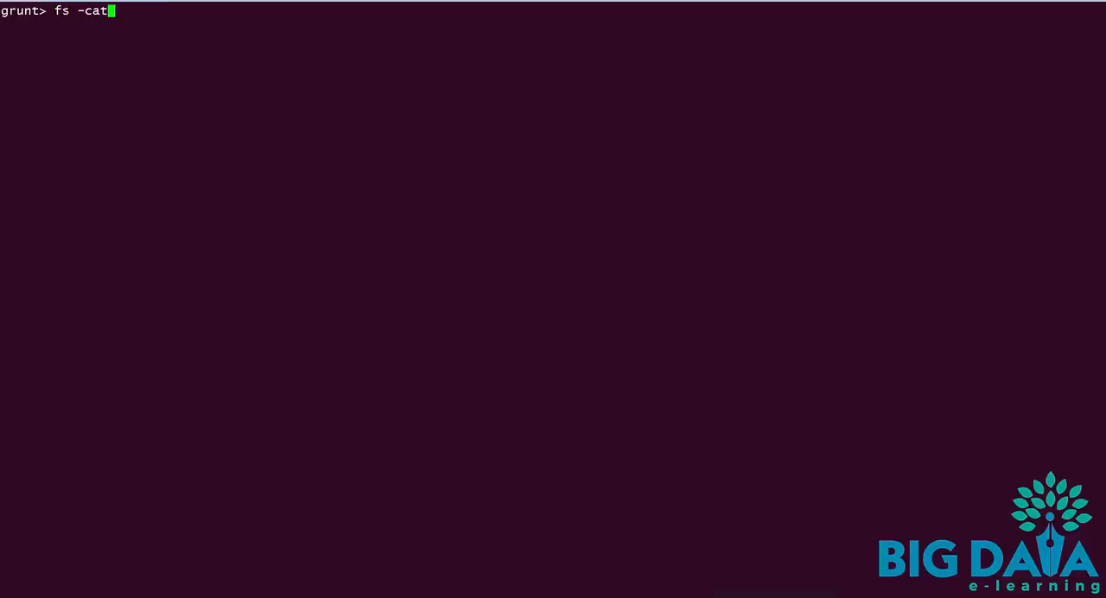
text(/user/ma)
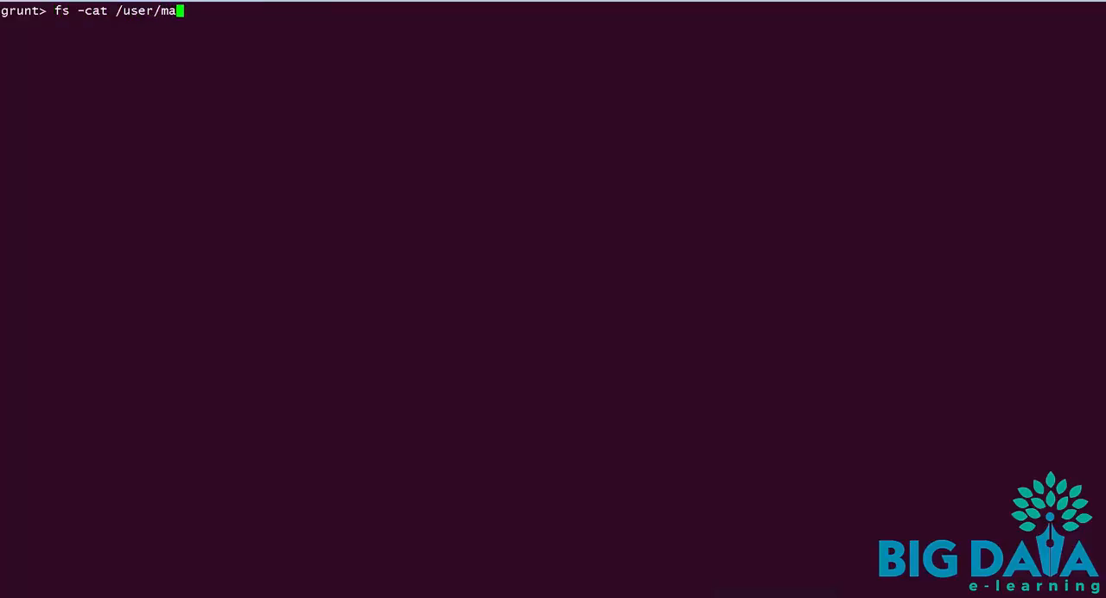
text(t/numbers.txt)
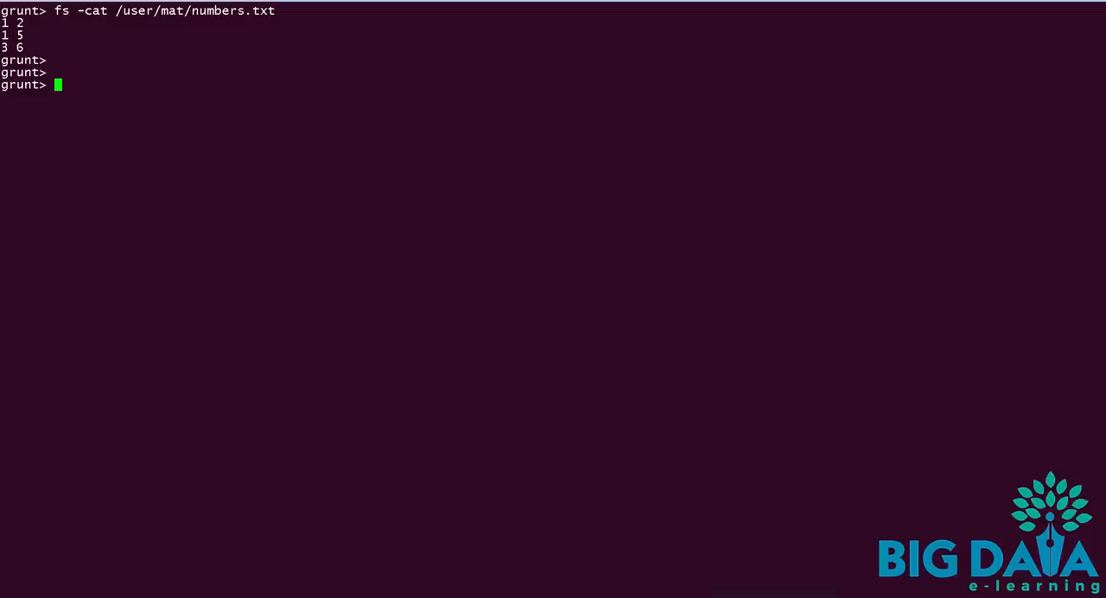
text(A = L)
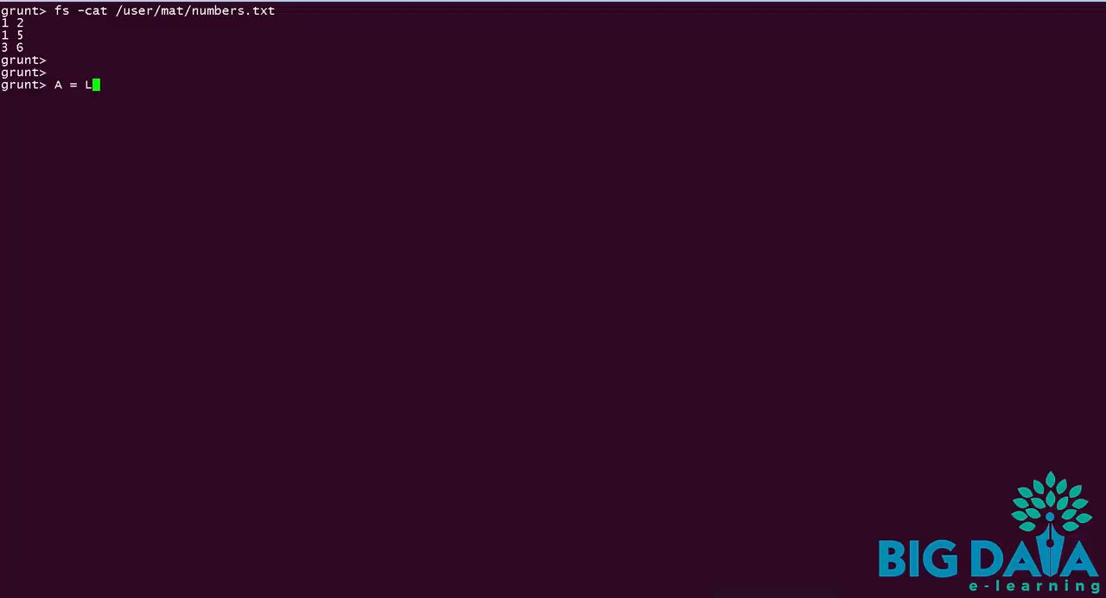
Define A = LOAD '/user/mat/numbers.txt' USING PigStorage(' ') AS (f1:int, f2:int)
text(OAD)
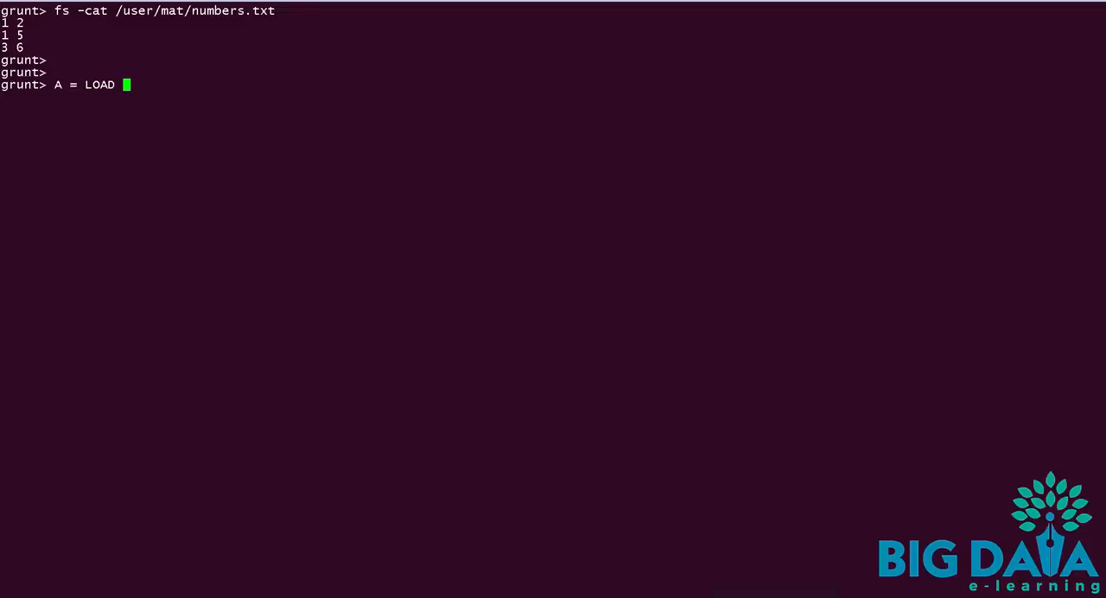
text('/user/mat/numbers.txt' USING)
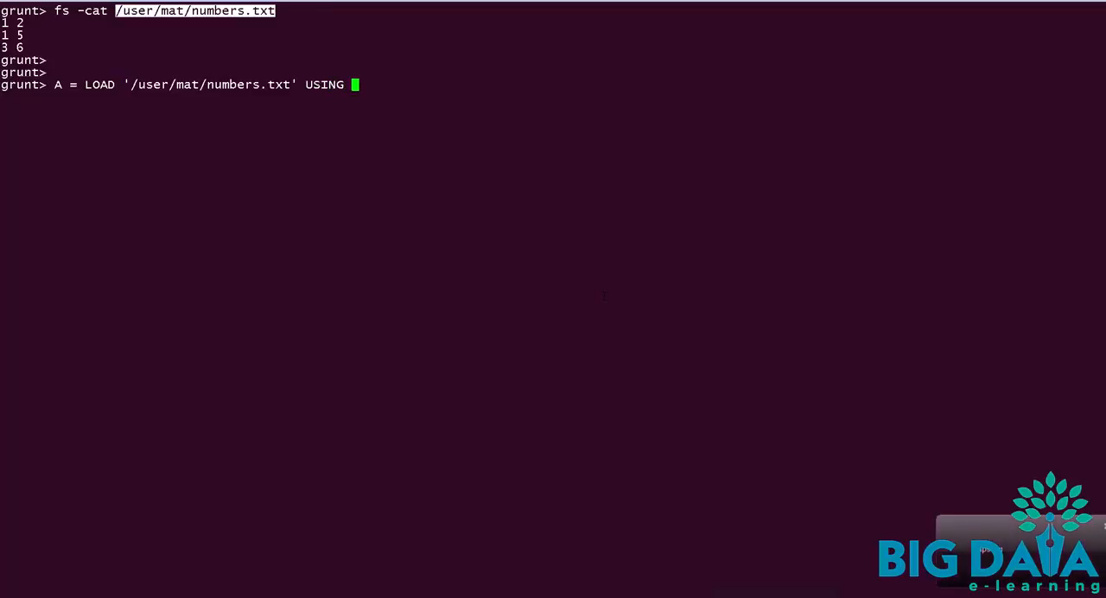
text(PigSto)
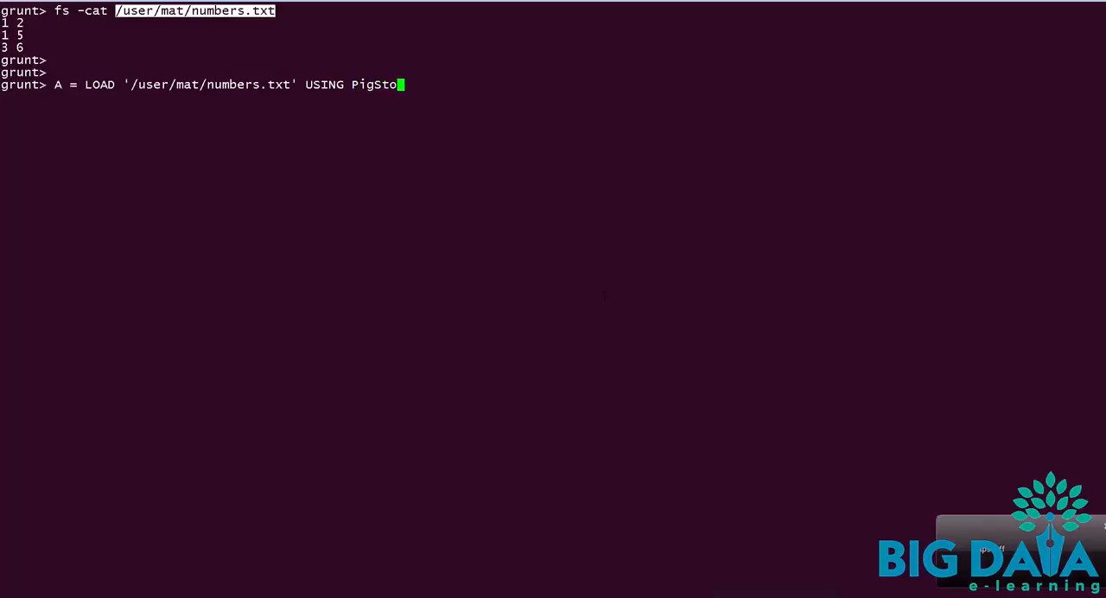
text(rage()
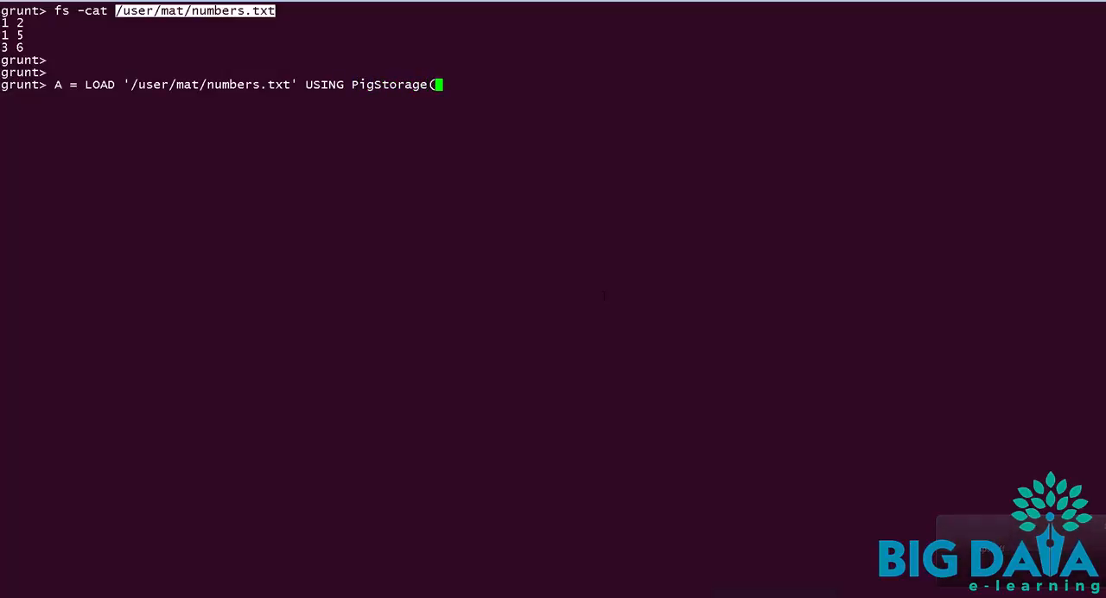
text(' '))
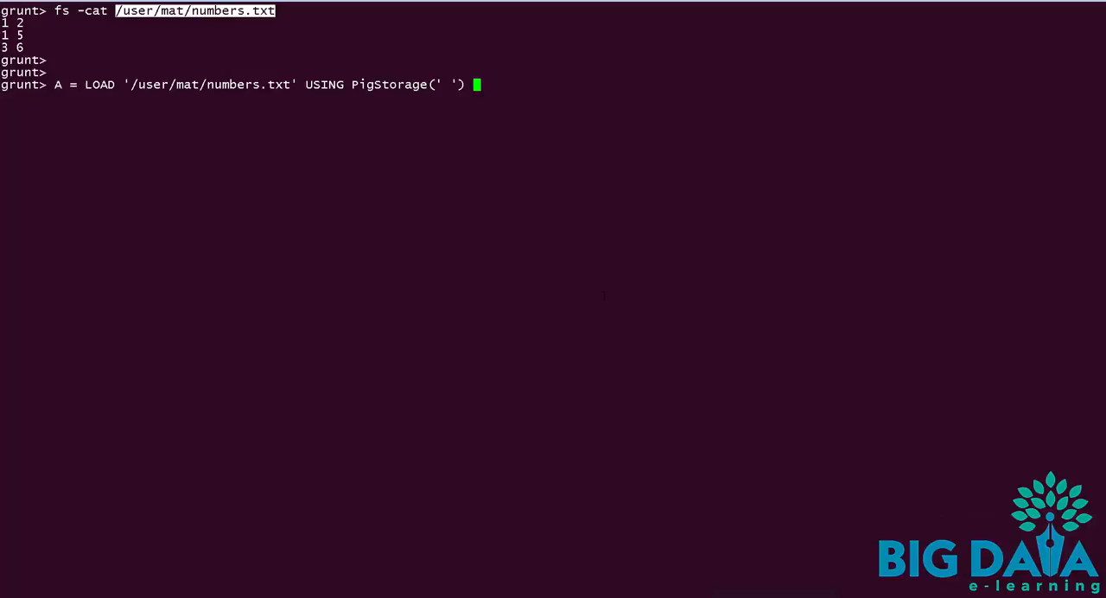
text(AS (f1)
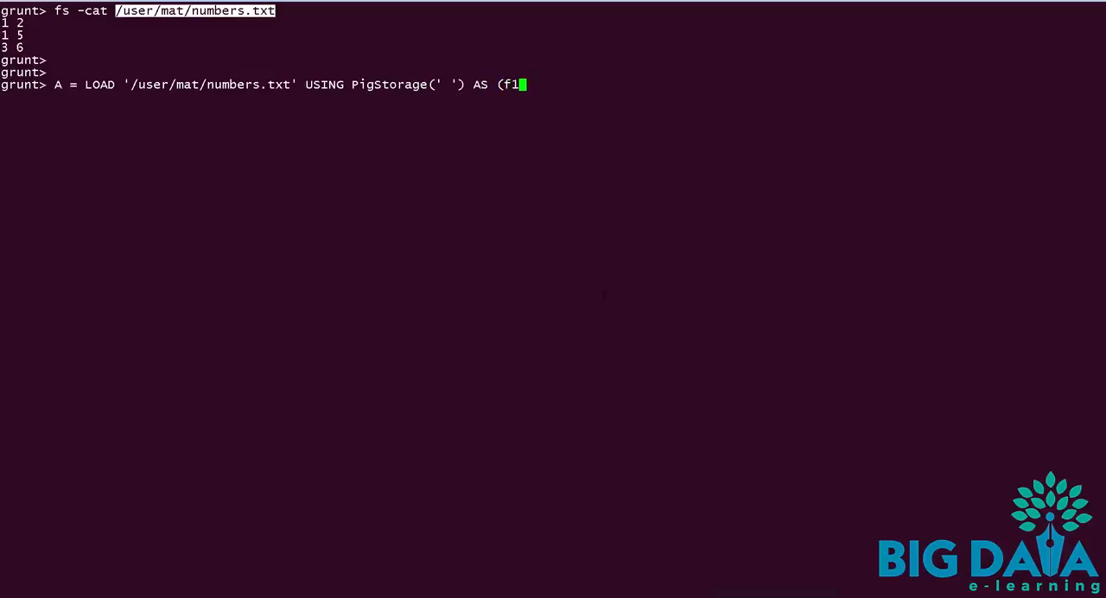
text(:in)
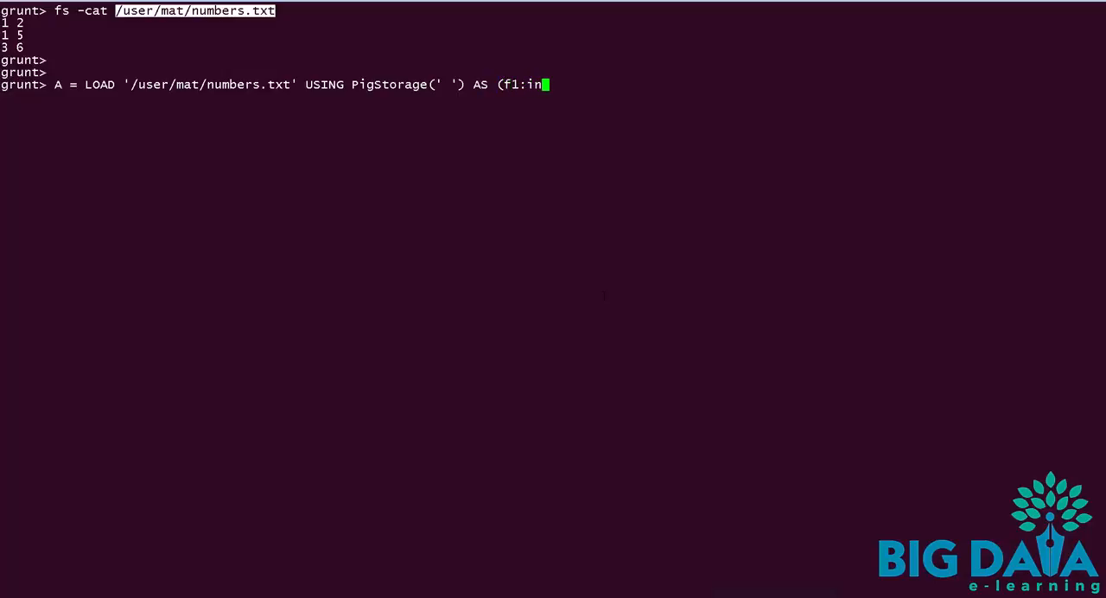
text(t, f2:int);)
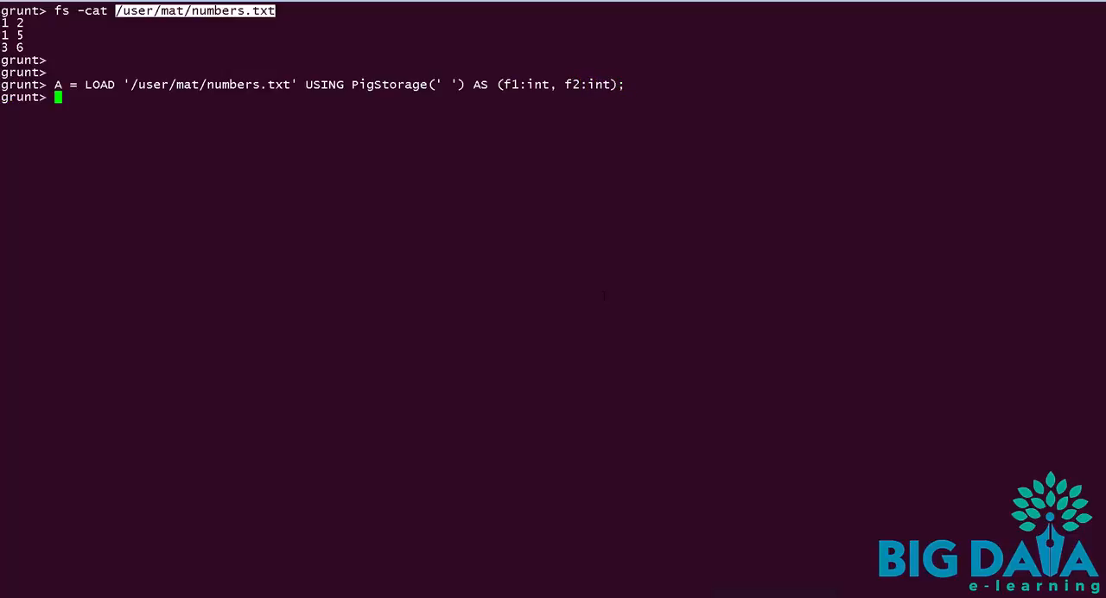
Run dump A; returning tuples (1,2), (1,5), (3,6), then begin B = GROUP
text(dum)
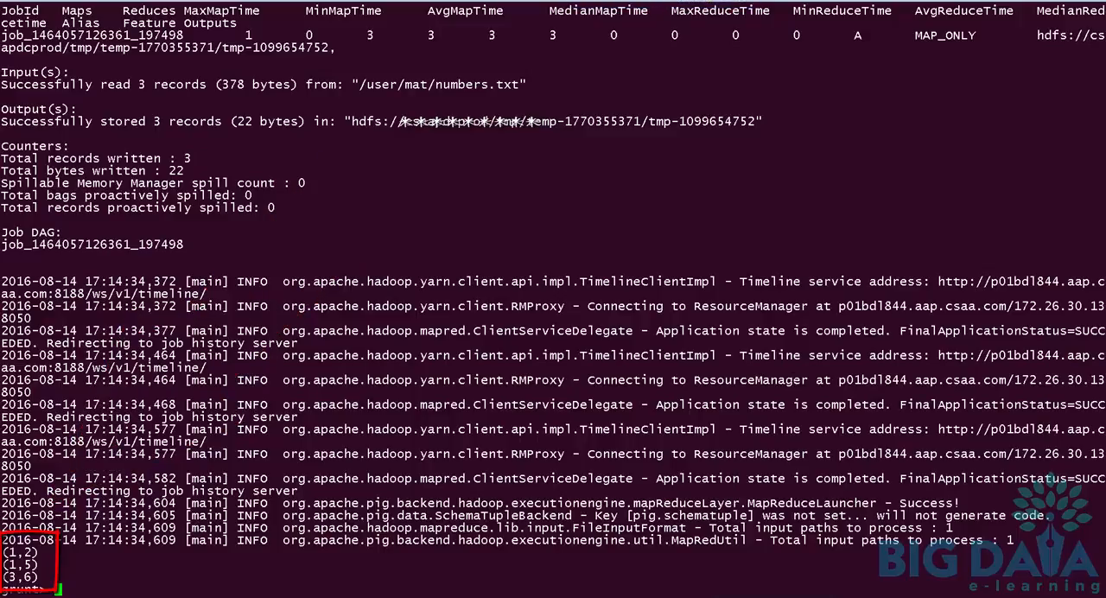
key(Return)
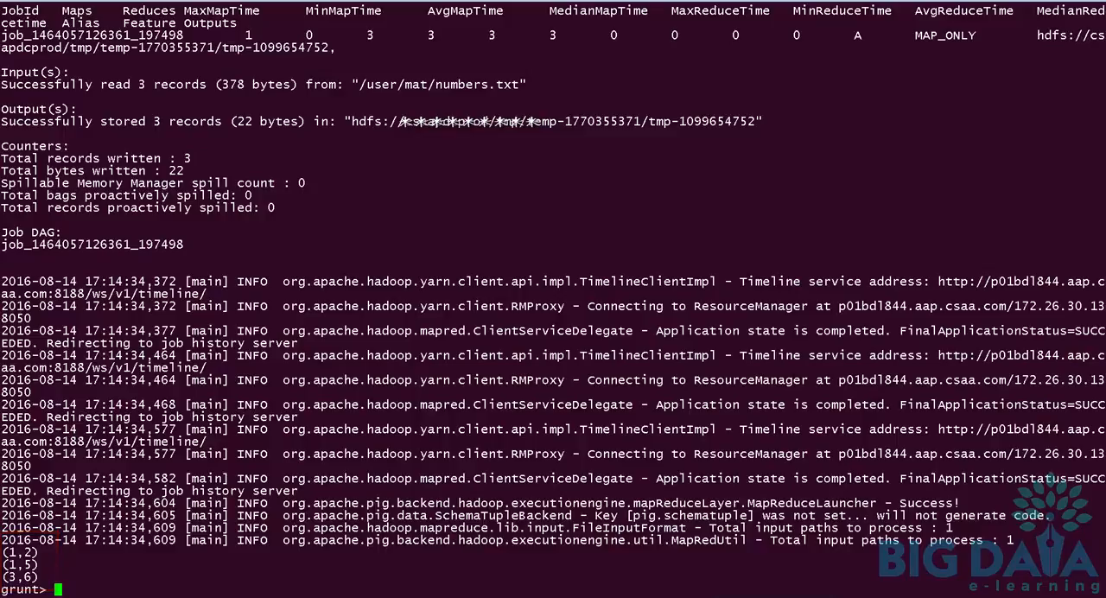
text(B = GRO)
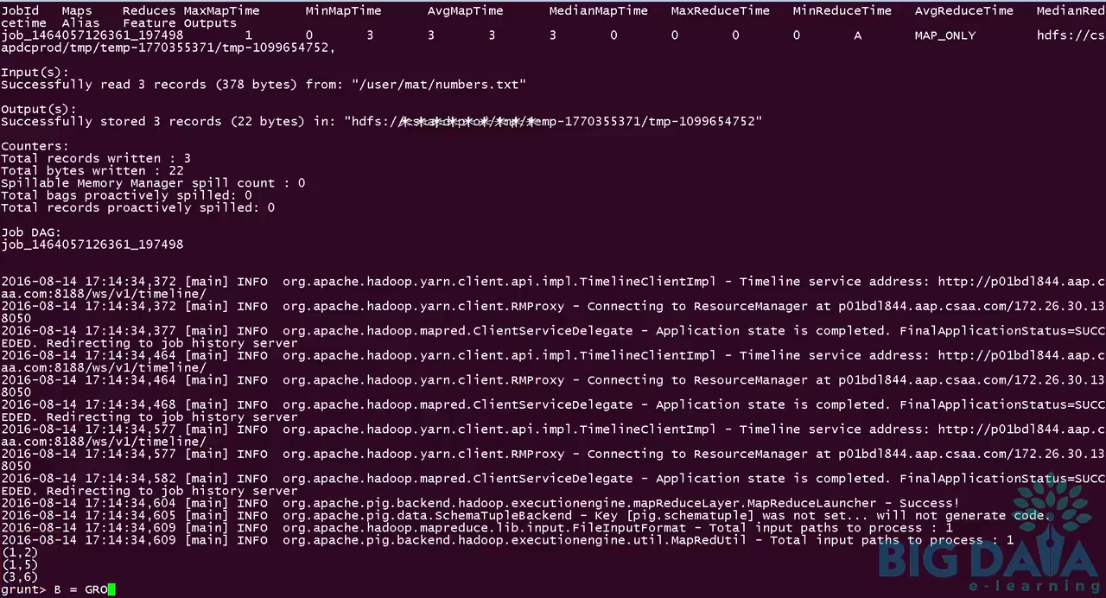
Define B = GROUP A BY $0; and run dump B; to show the grouped bags
text(UP A BY)
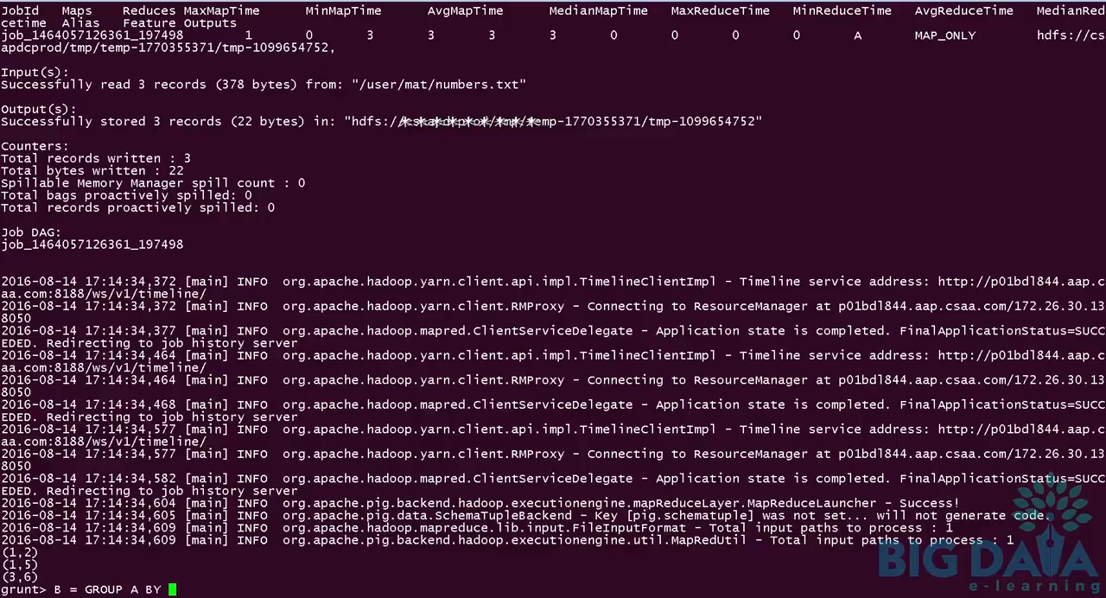
text($0;)
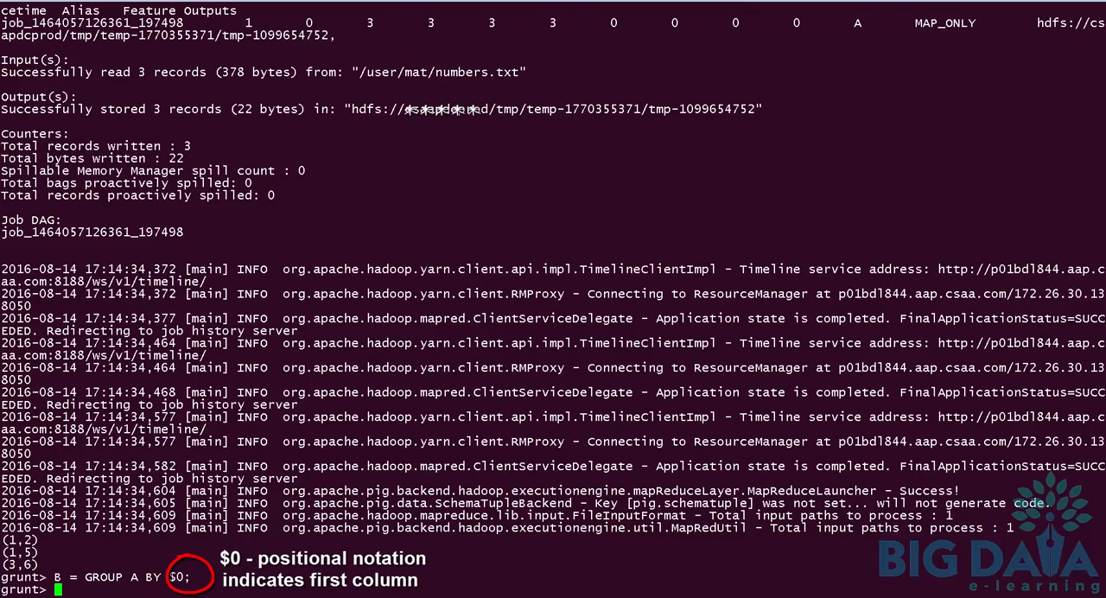
text(dump B;)
text(C)
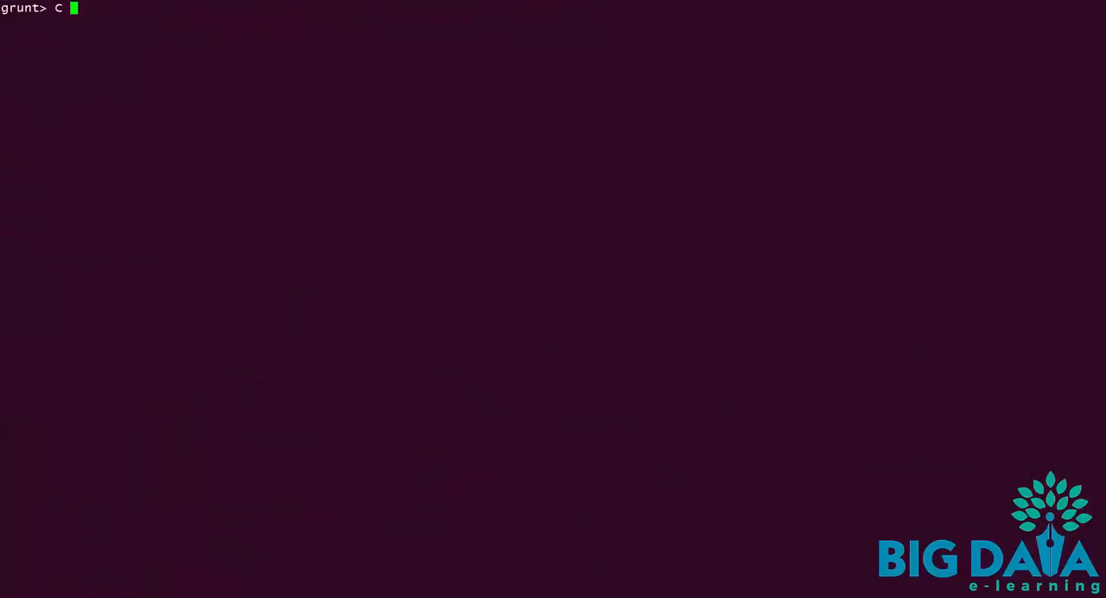
Define C = LOAD '/user/mat/statecode.txt' AS (M : map[] );
text(=)
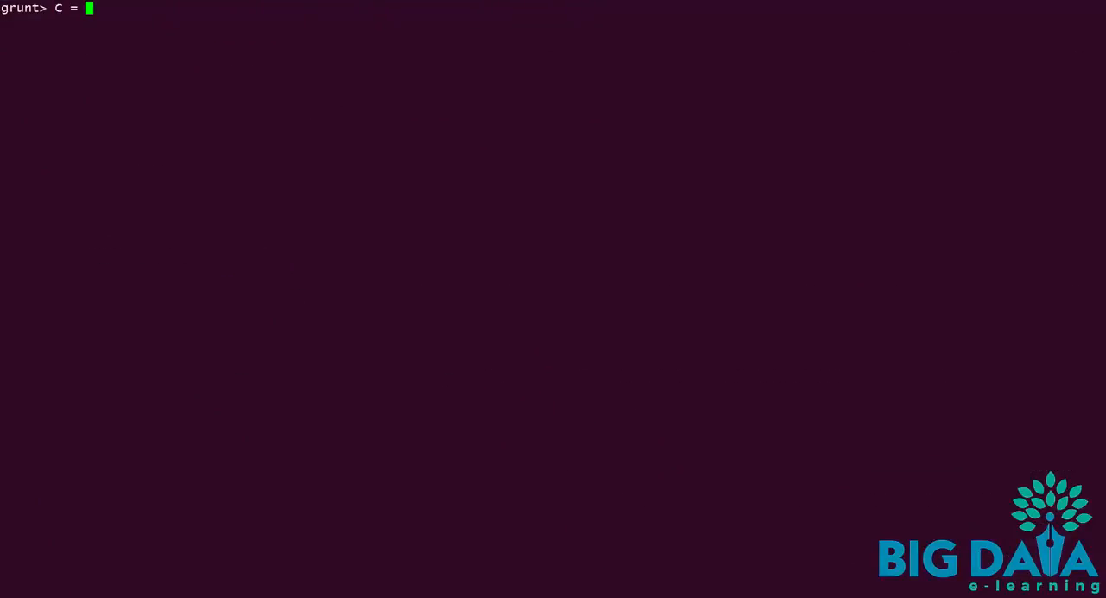
text(LOAD)
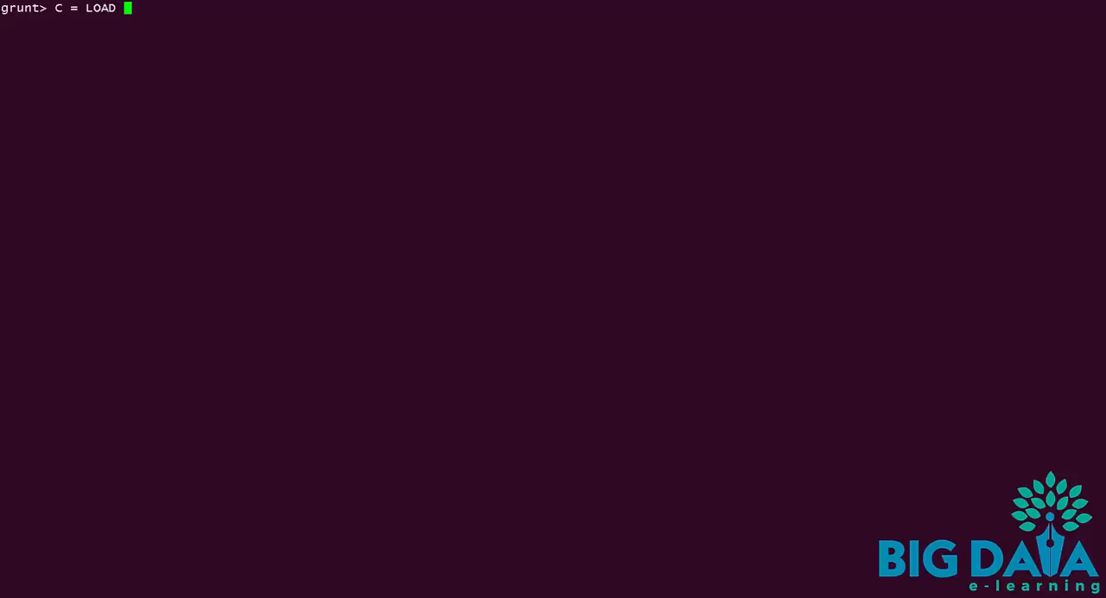
text('/user)
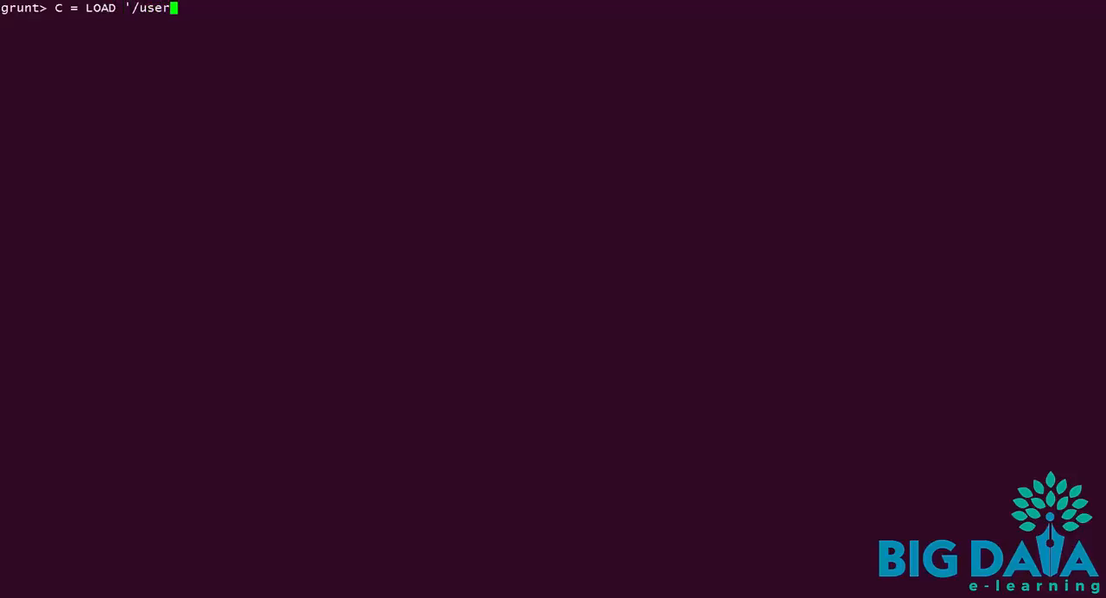
text(mat/)
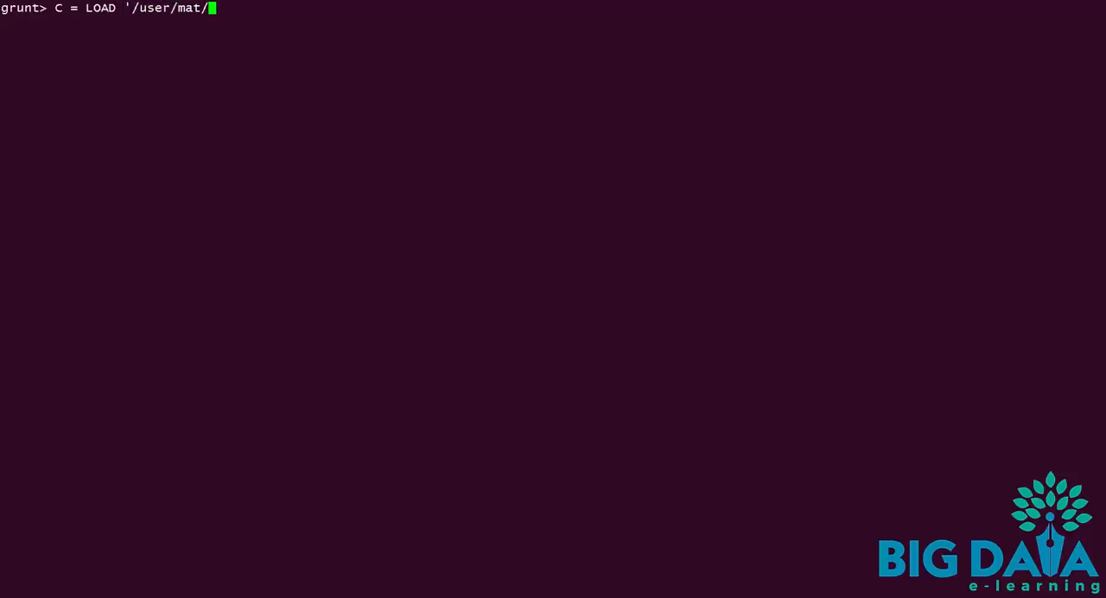
text(s)
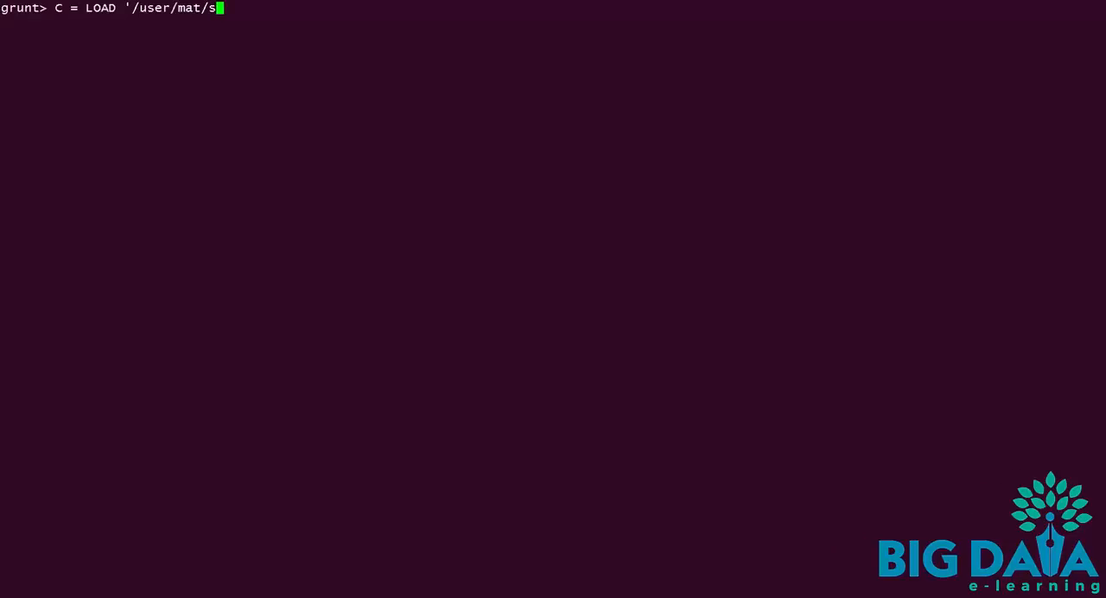
text(tateco)
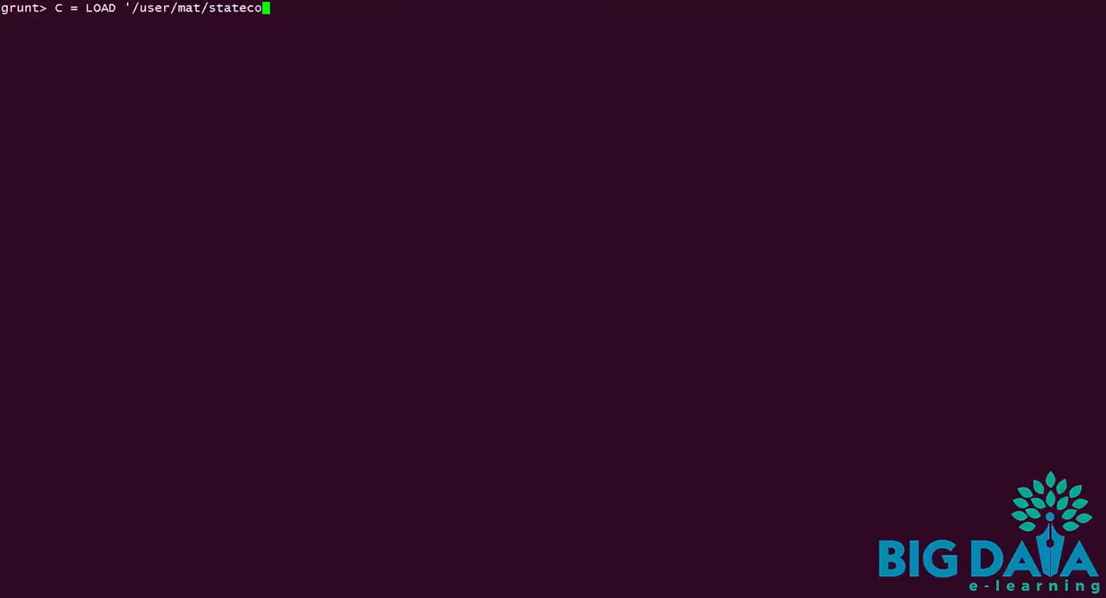
text(de.txt)
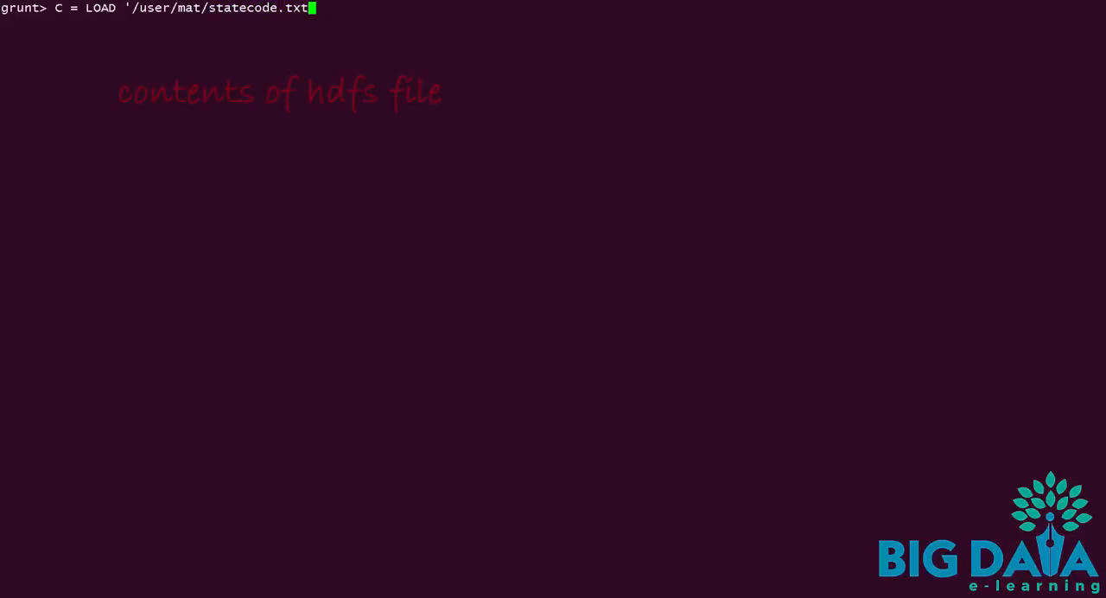
text(AS)
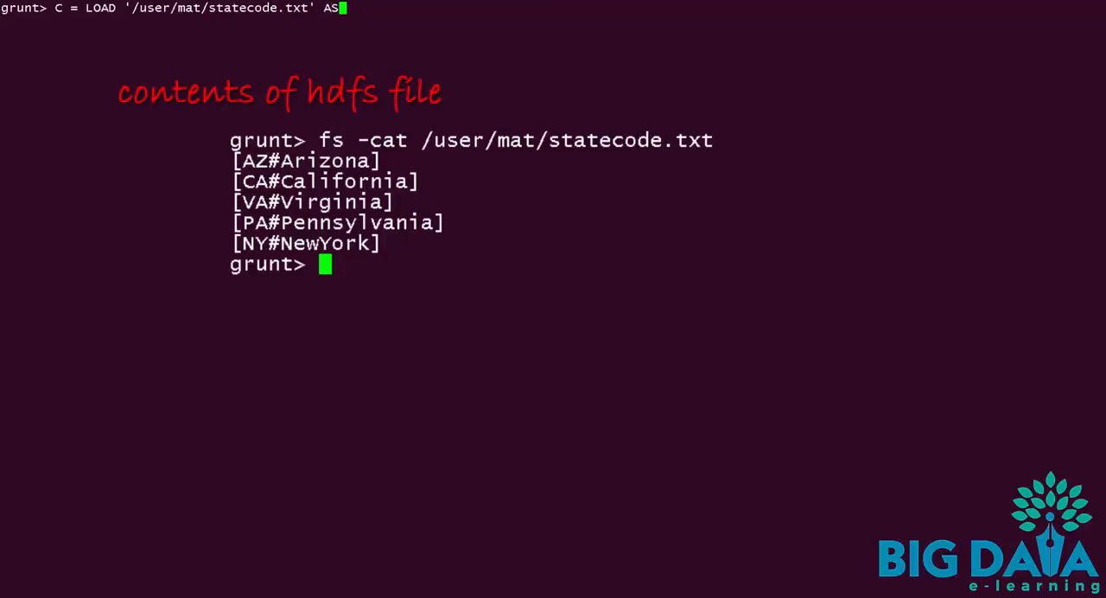
text((M :)
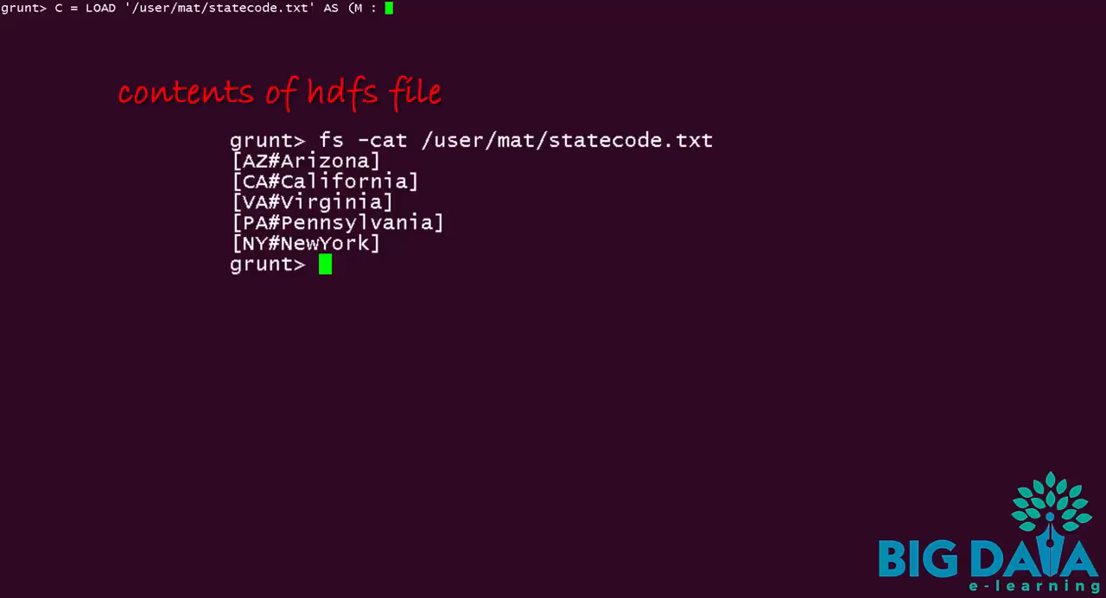
text(map[] );)
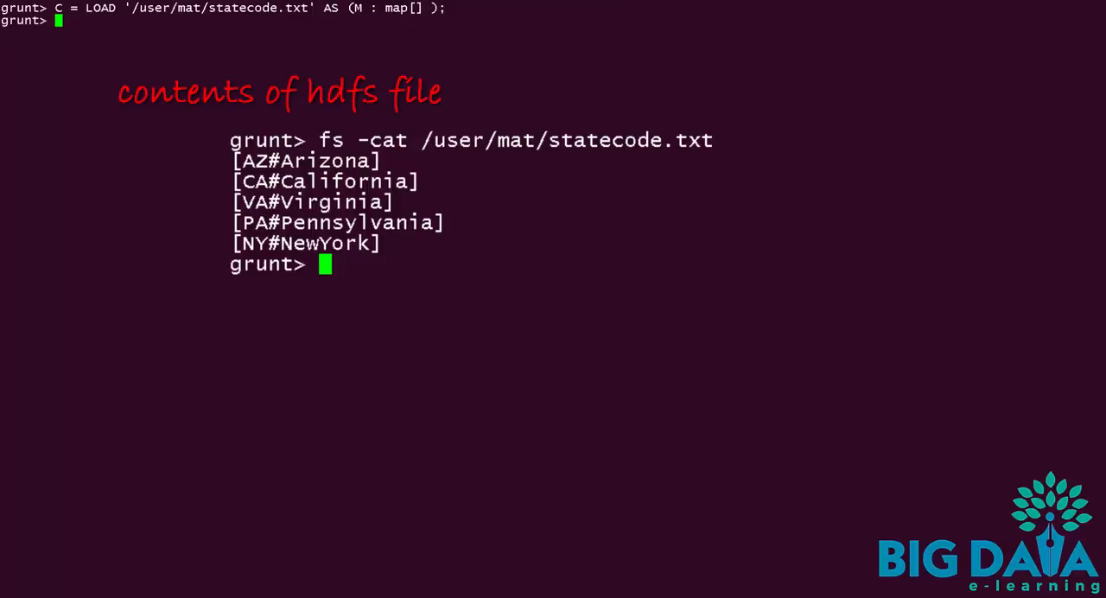
Define D = FOREACH C GENERATE $0#'CA'; and begin typing dump D
text(D)
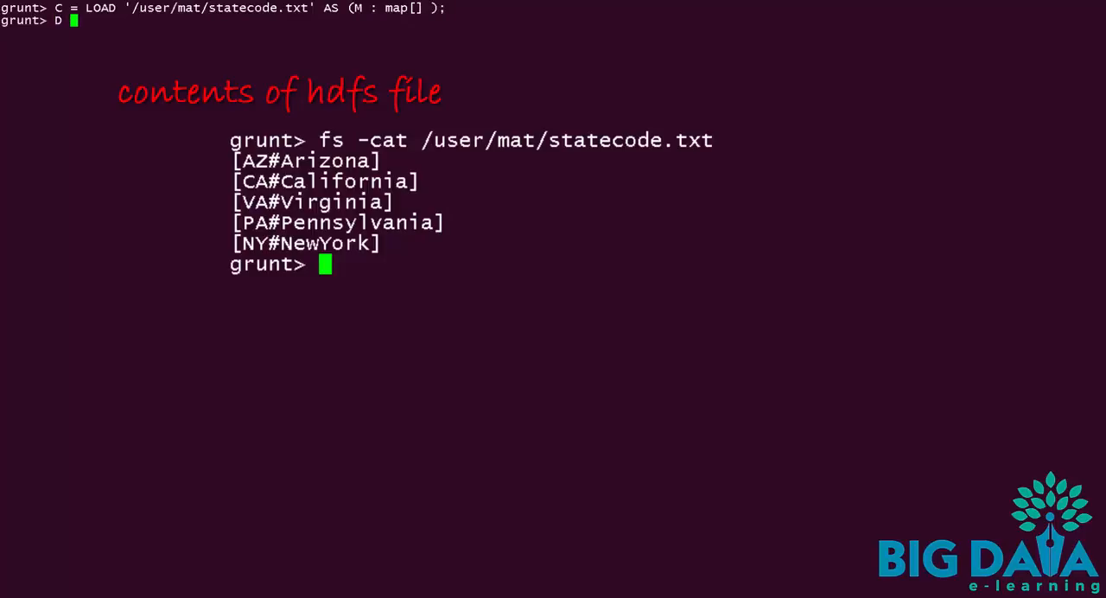
text(FOR)
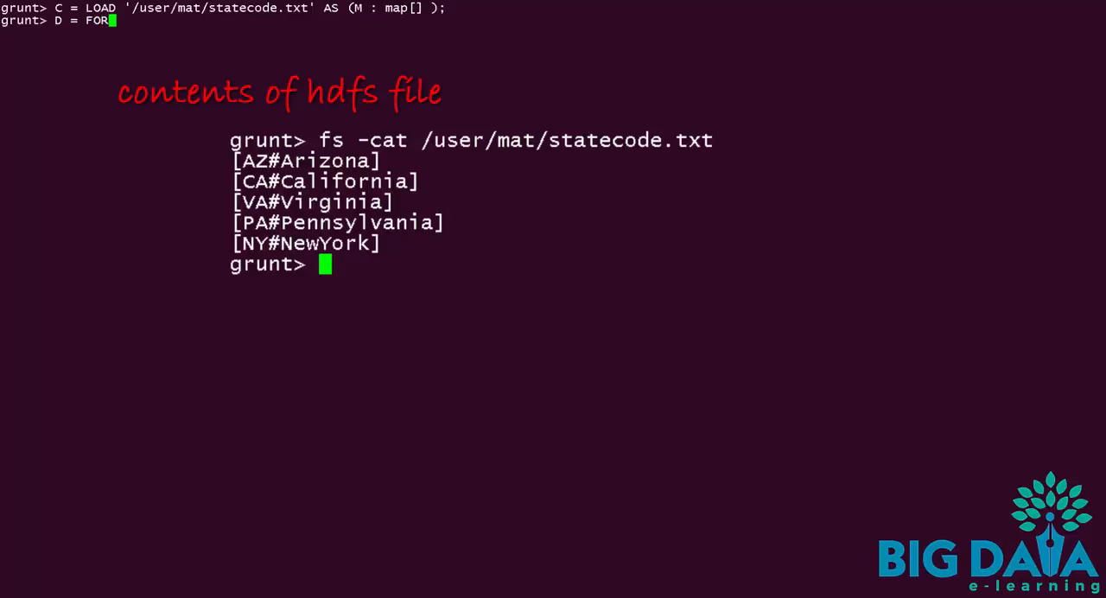
text(EACH)
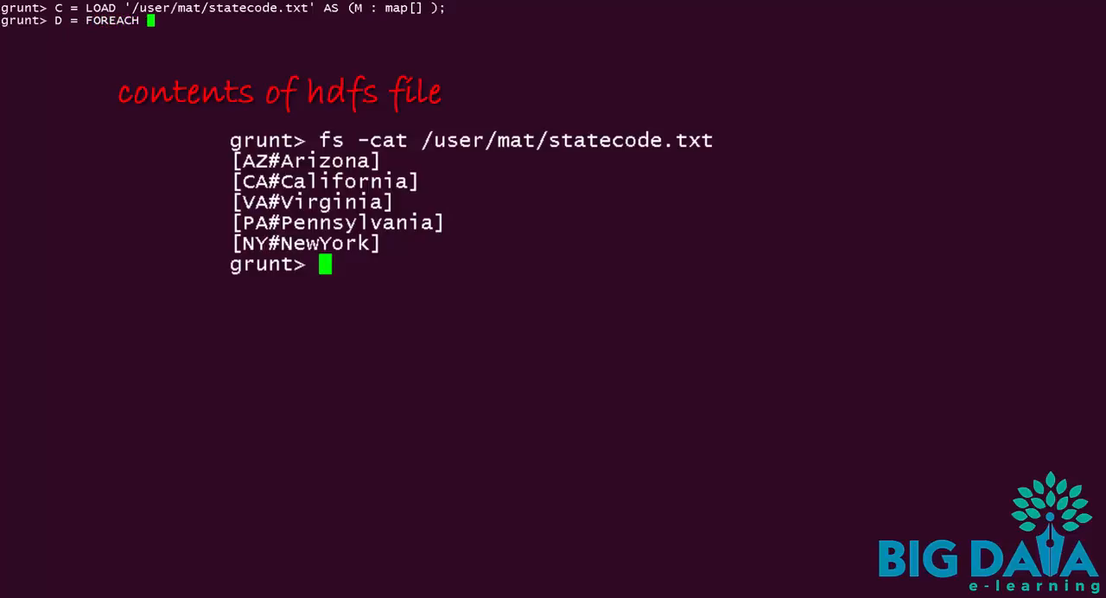
text(C)
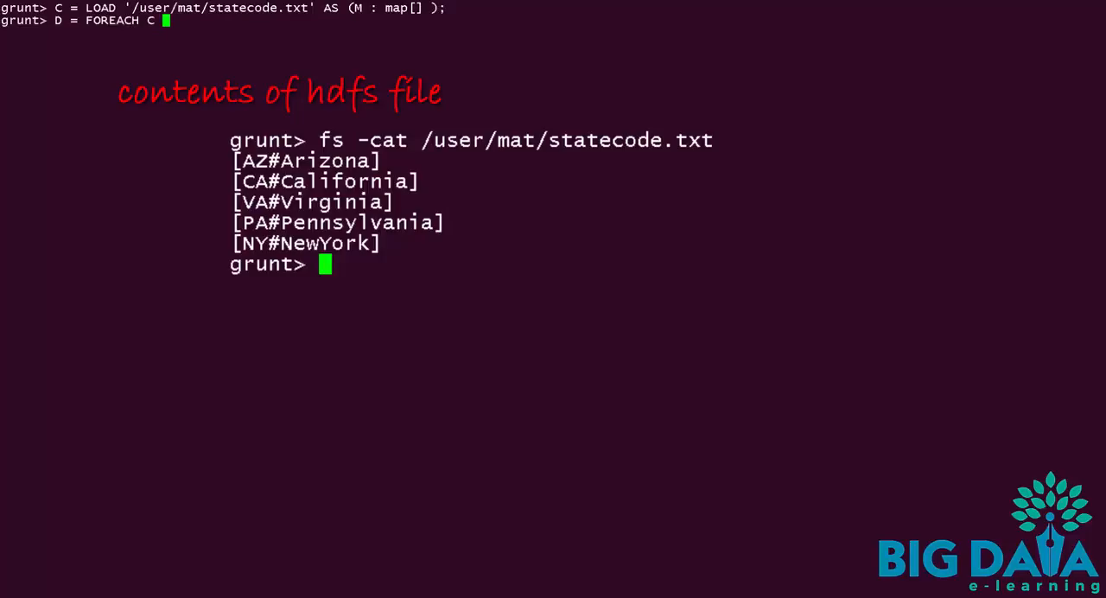
text(GENERATE)
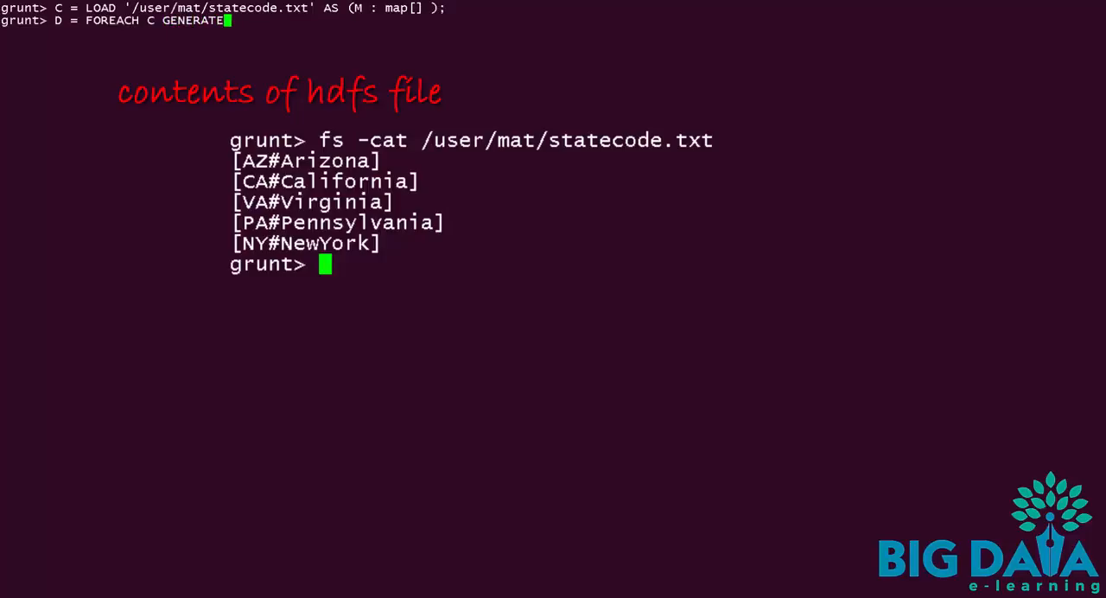
text(S)
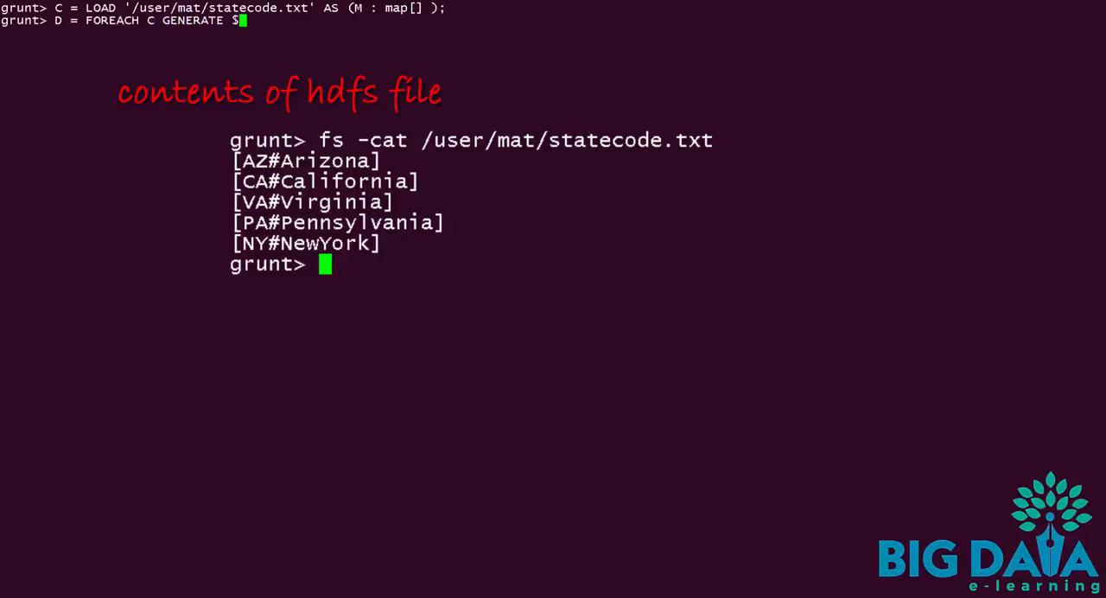
text(0)
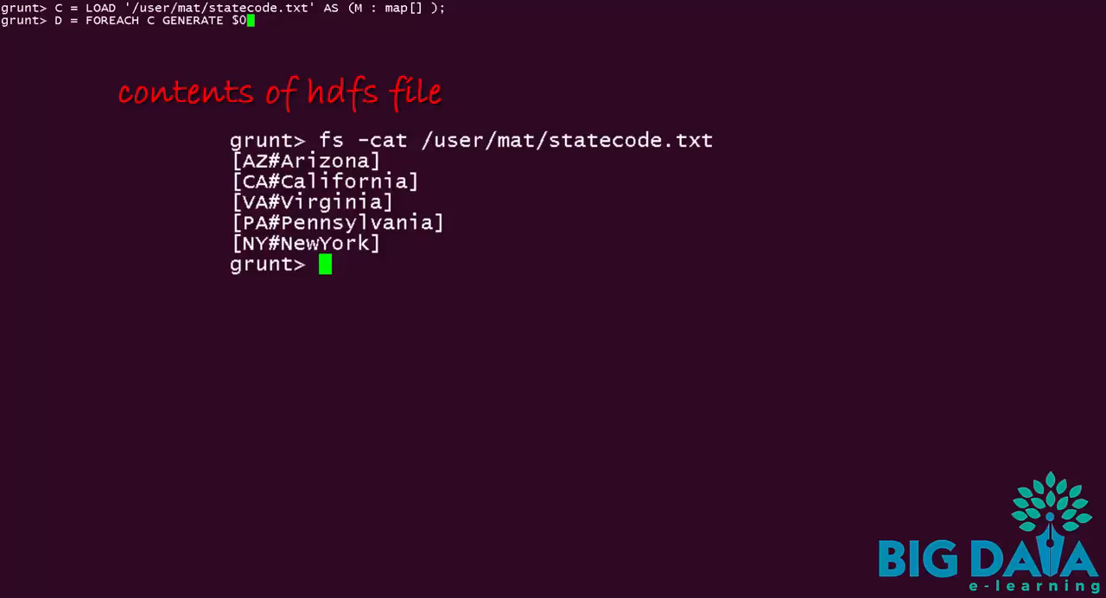
text(#'C)
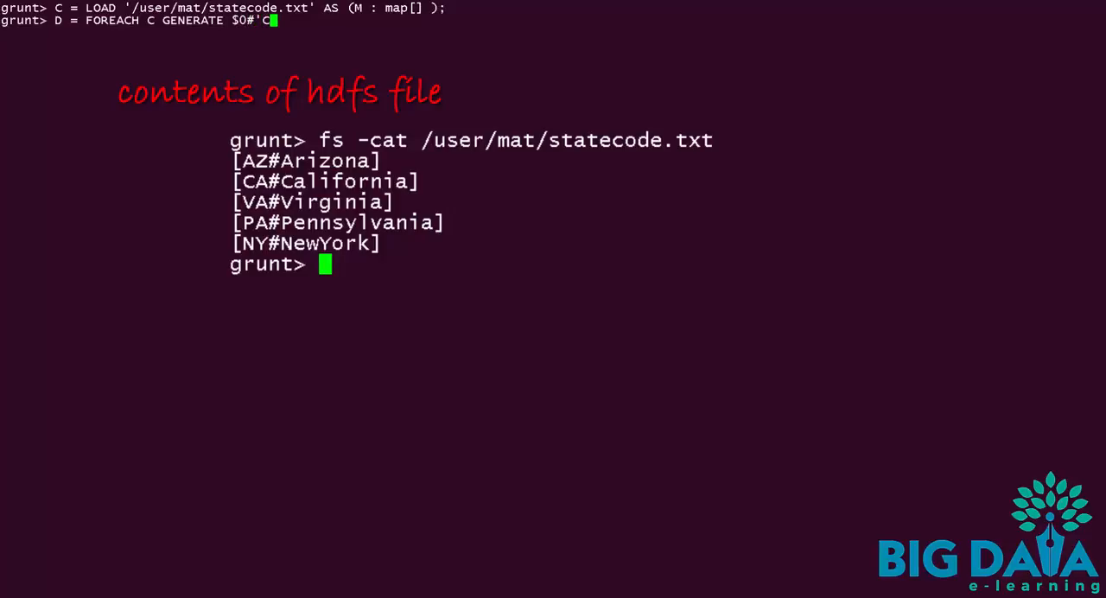
text(A';)
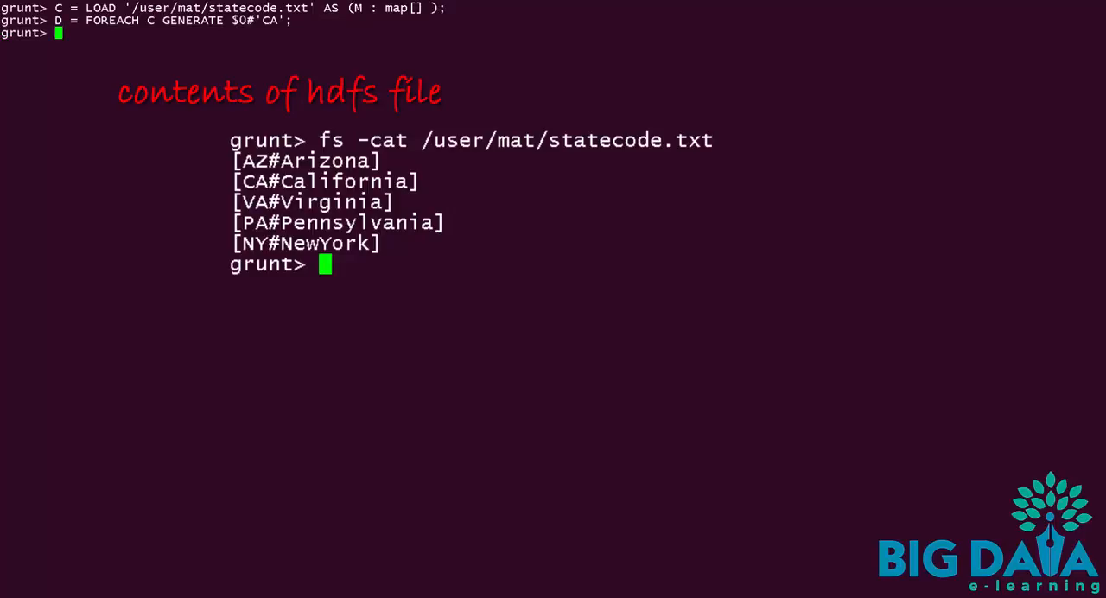
text(dump D)
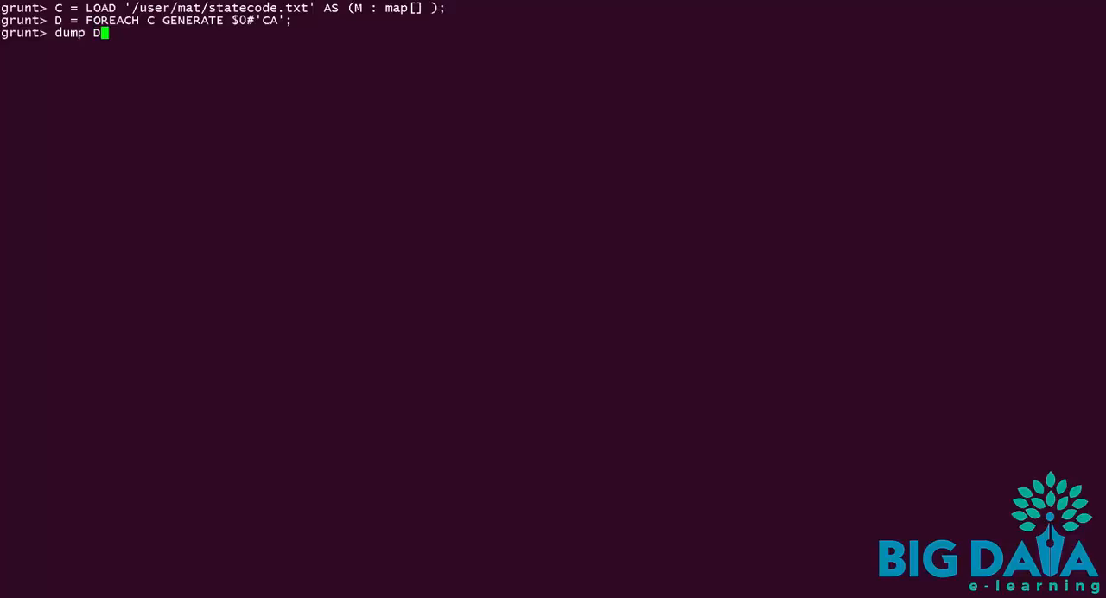
Run dump D; launching the MapReduce job and follow its log output
text(;)
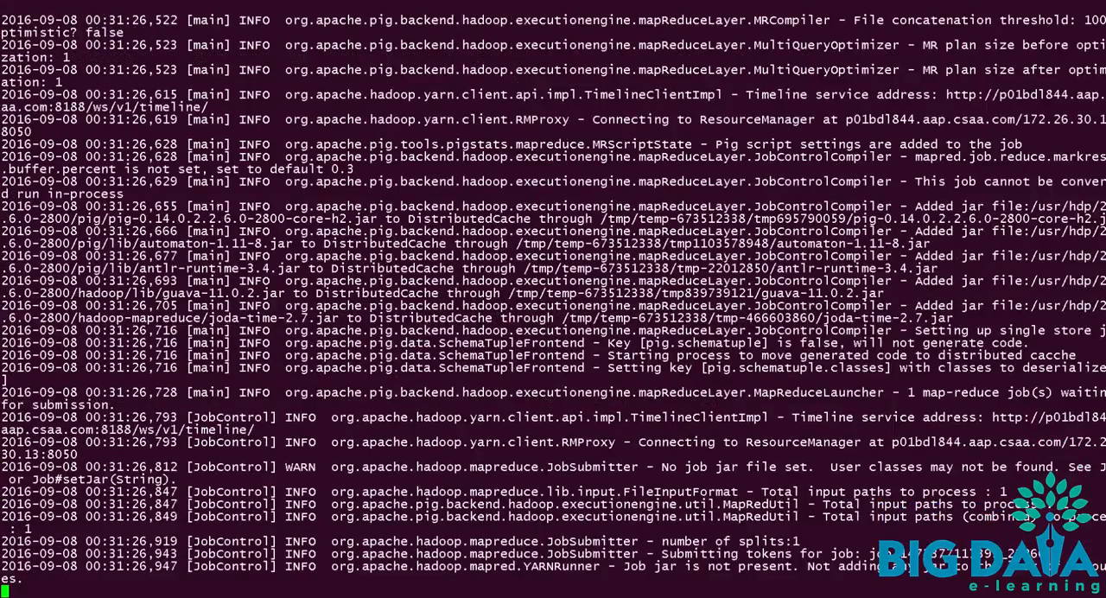
scroll(down, 3)
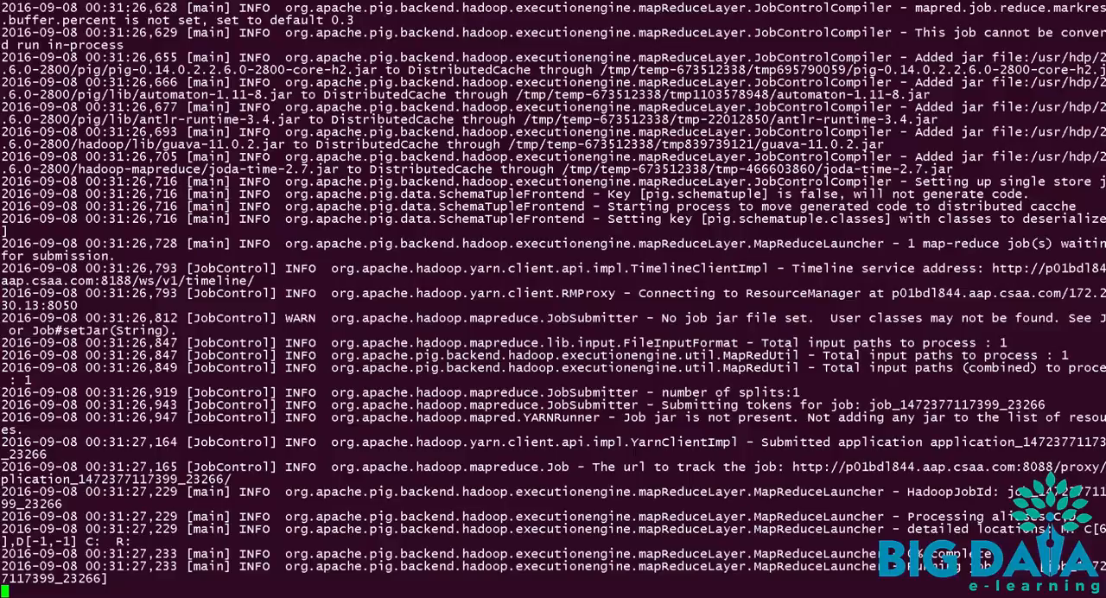
scroll(down, 3)
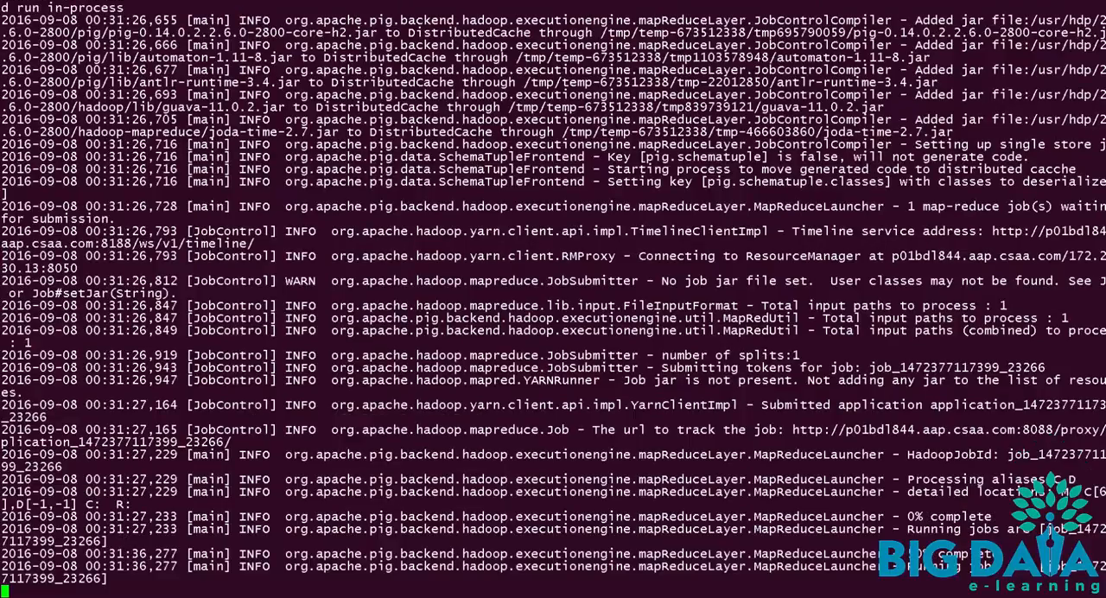